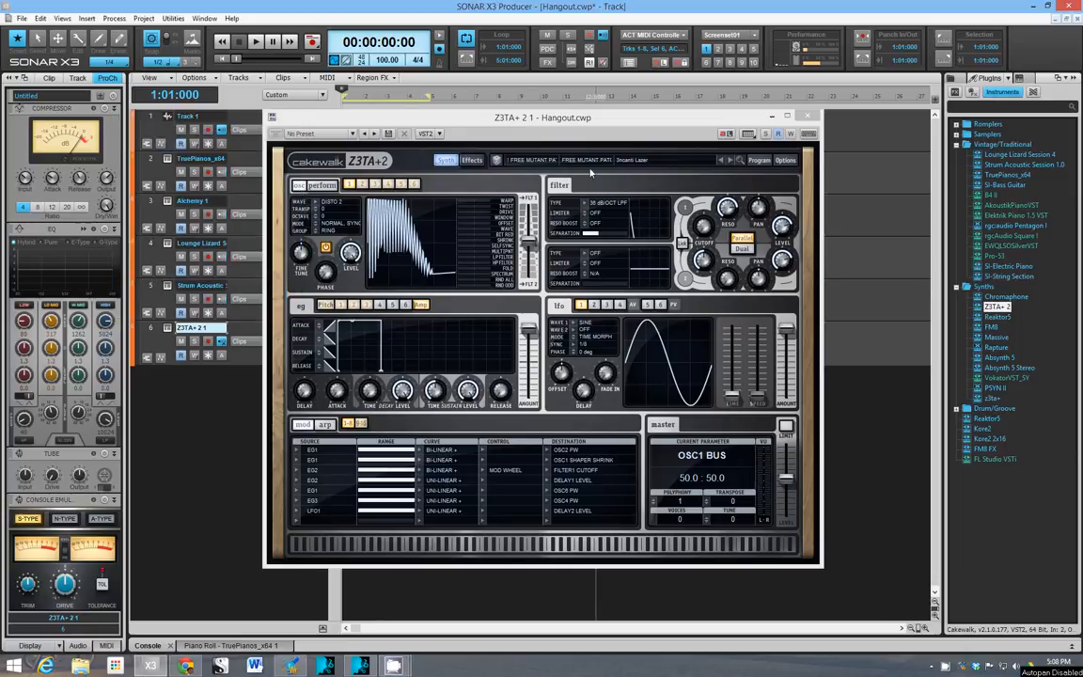
mouse_move(581, 192)
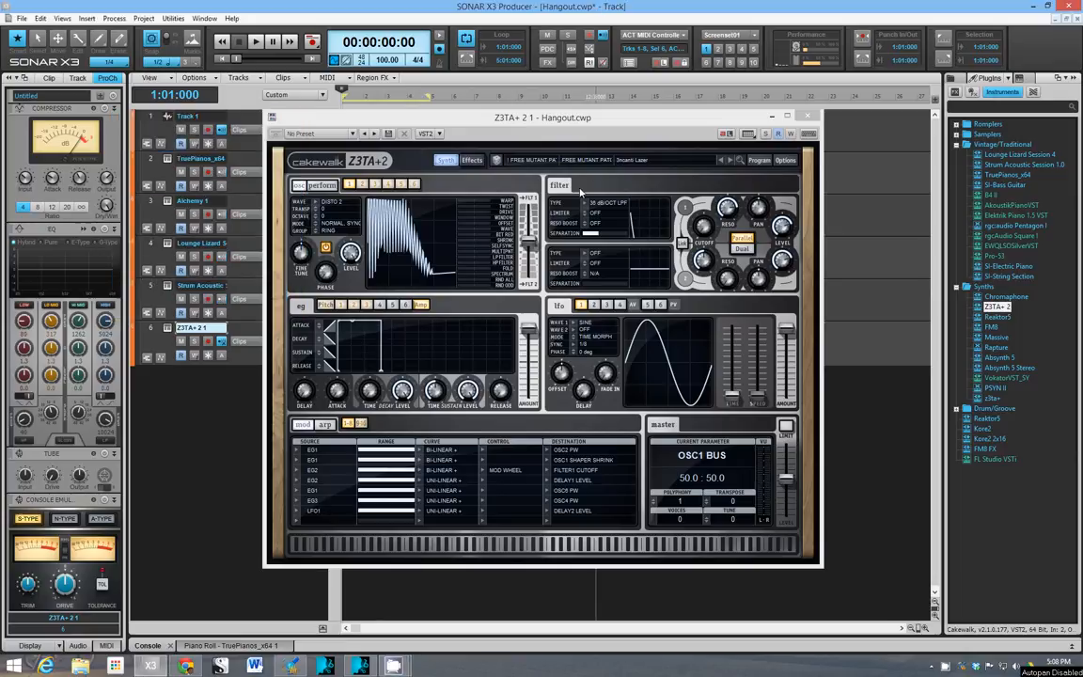
Step: Set filter 2's cutoff to about 542 Hz
left_click_drag(699, 254, 699, 240)
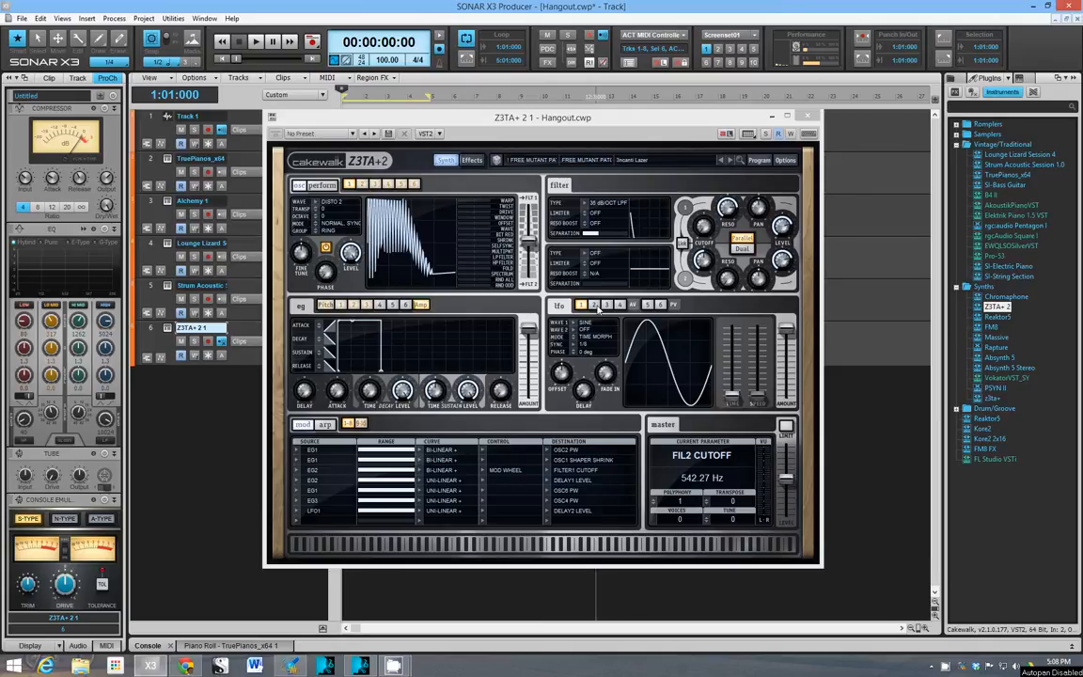
mouse_move(598, 308)
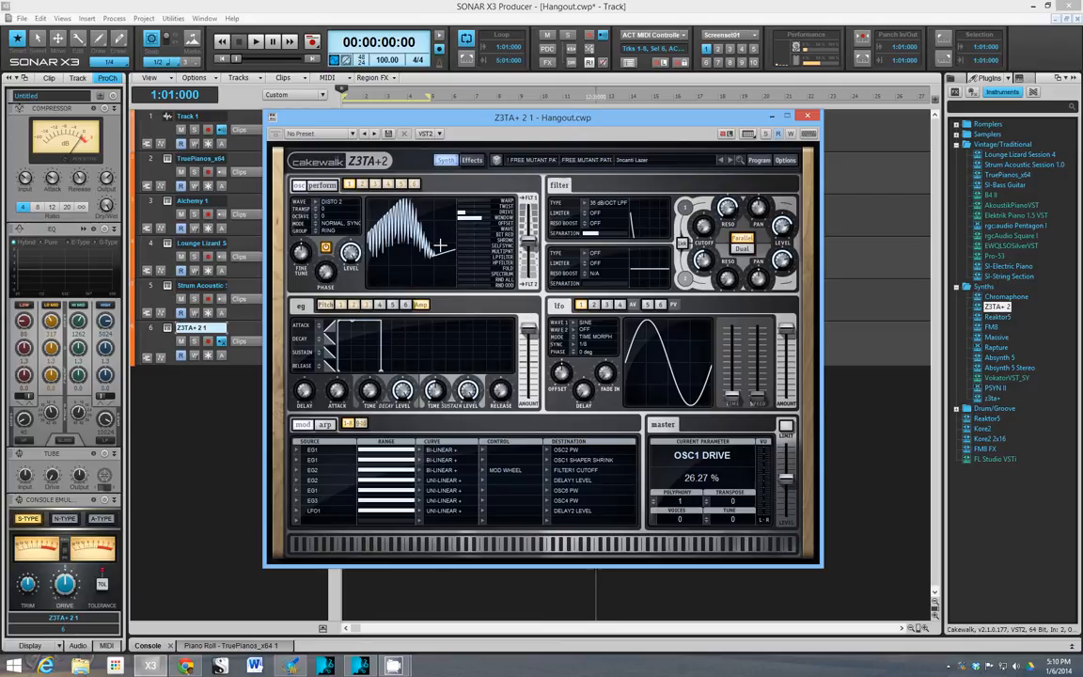
mouse_move(473, 260)
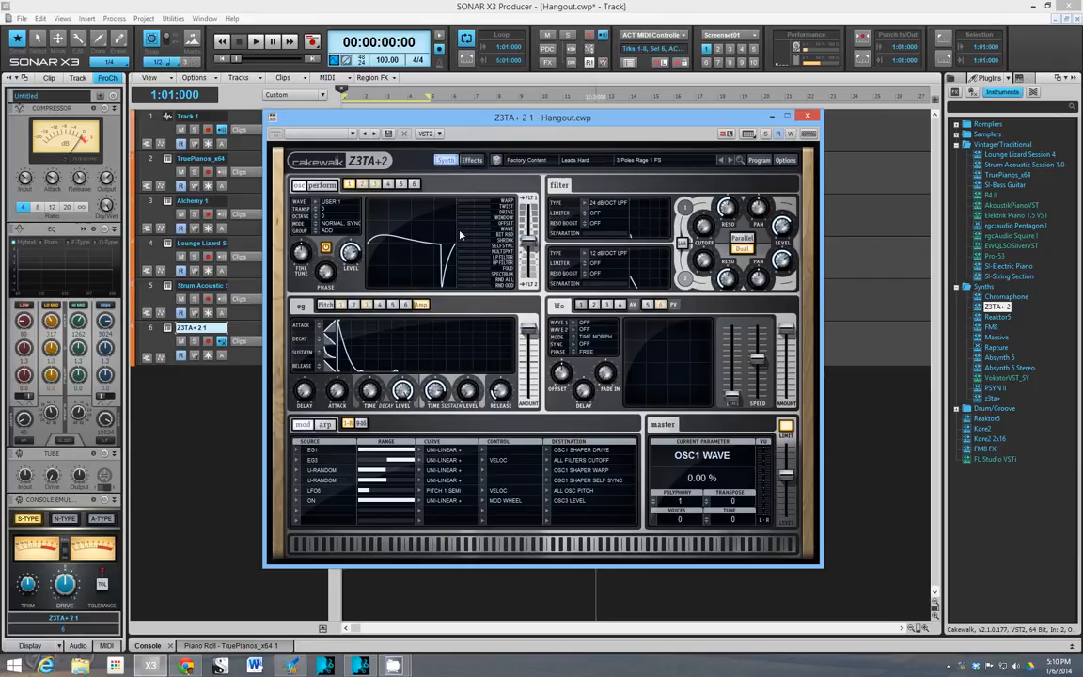
Step: Sweep oscillator 1's waveform to ~58% then back to ~40%, and set its low-pass near 42%
left_click_drag(461, 235, 470, 229)
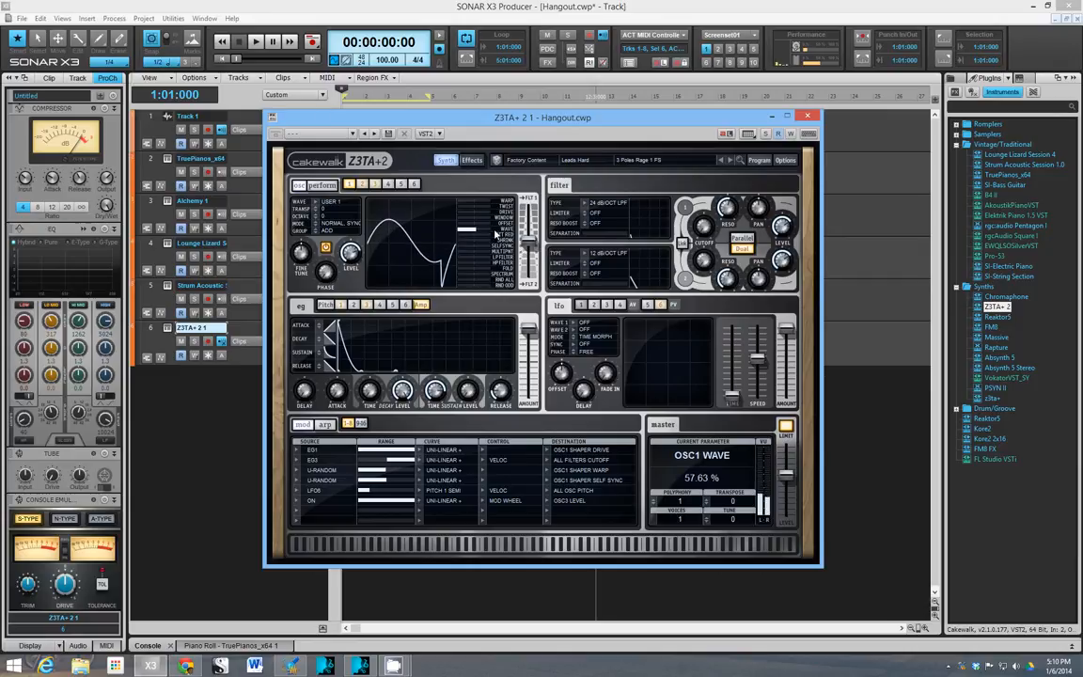
left_click_drag(493, 235, 468, 282)
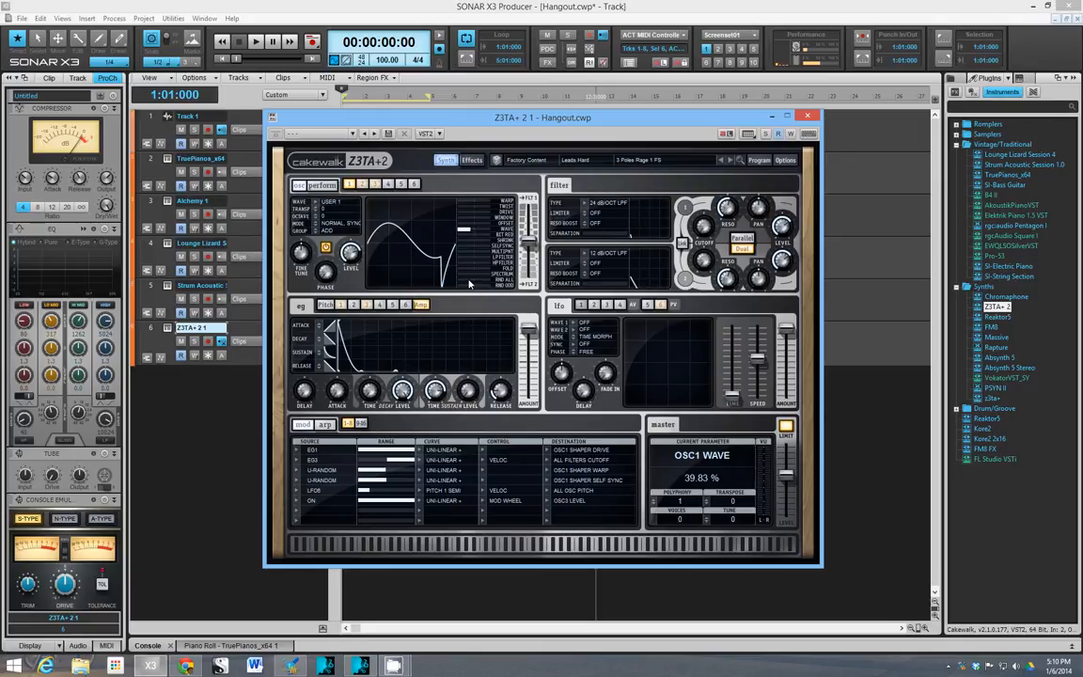
mouse_move(382, 203)
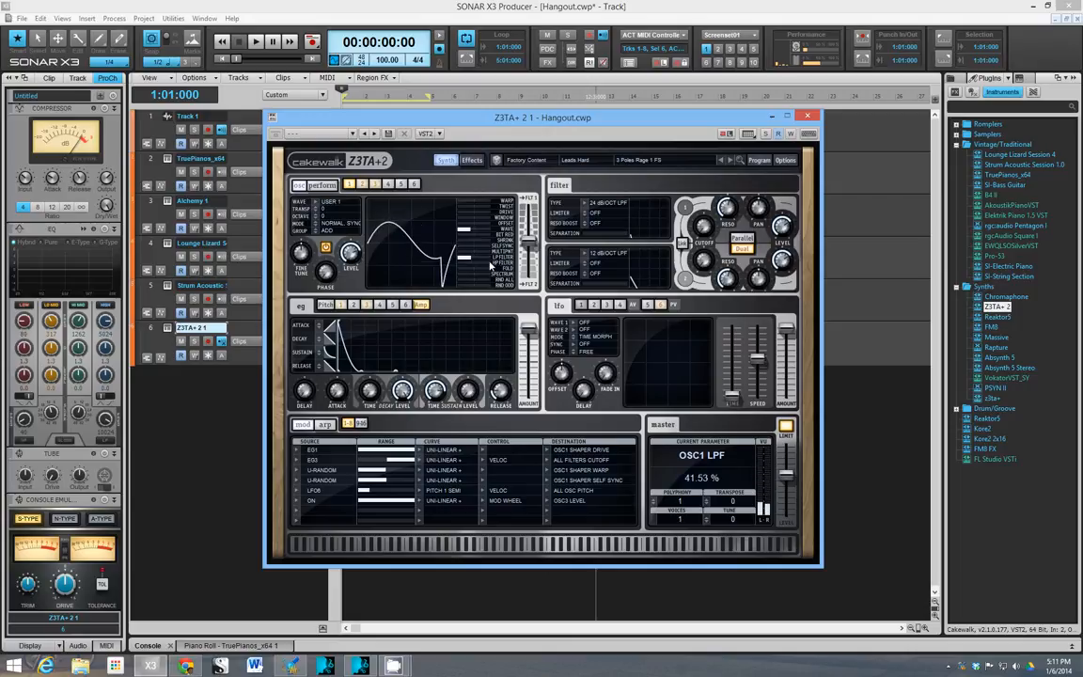
left_click_drag(442, 244, 479, 272)
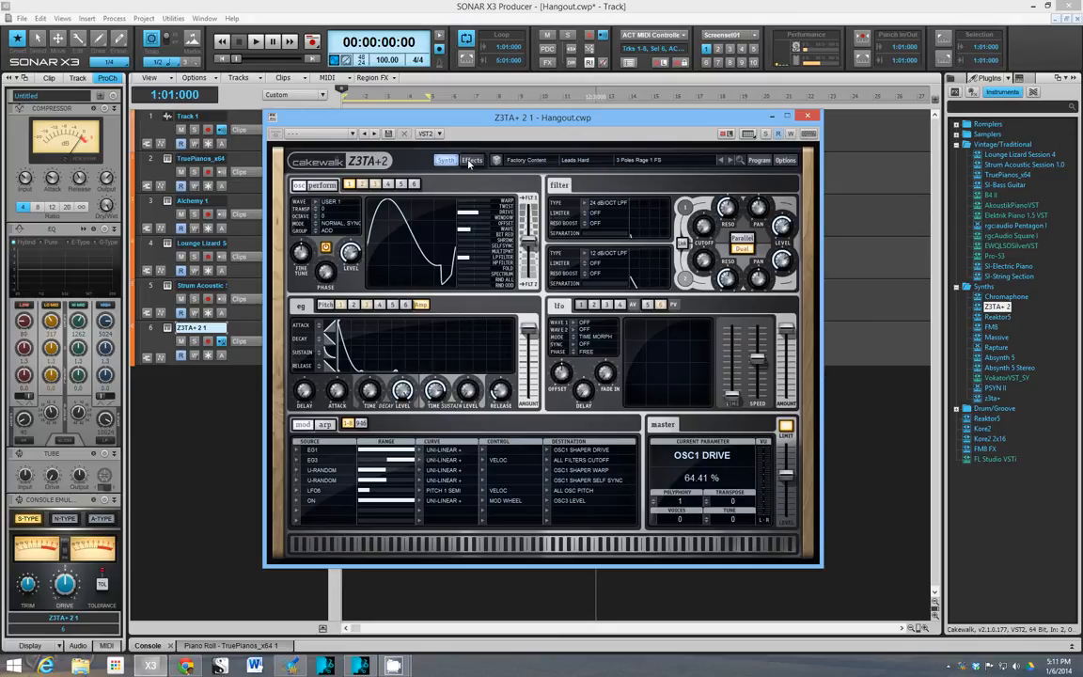
mouse_move(711, 148)
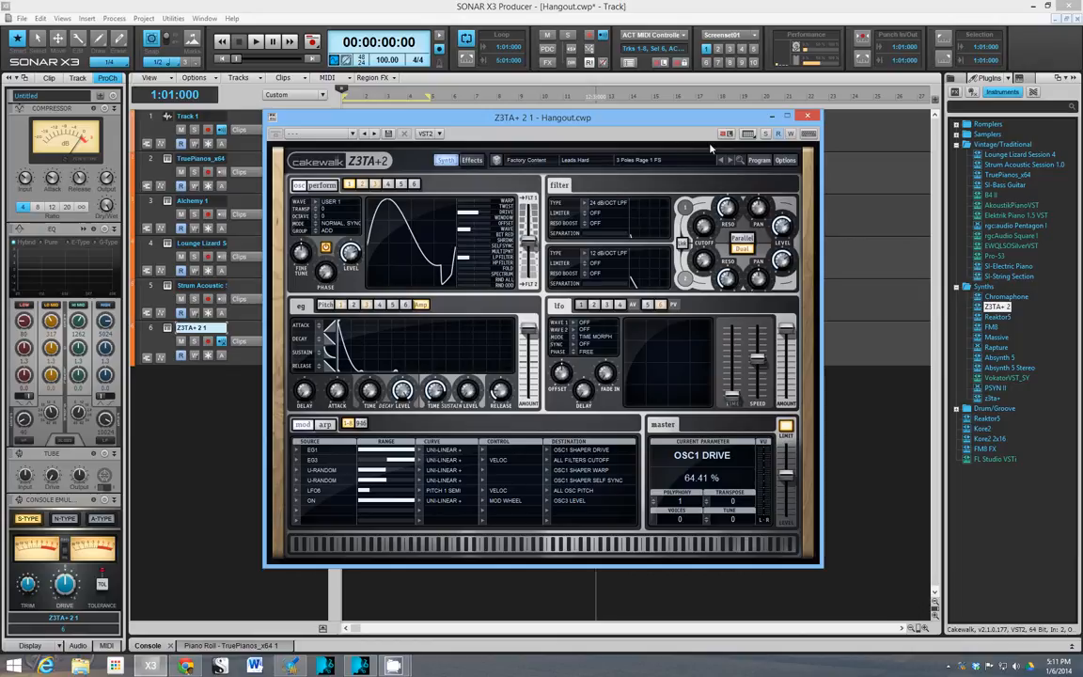
Step: Clear to a blank patch, twist oscillator 1 to ~59% and set filter 1 cutoff near 2687 Hz
left_click(786, 160)
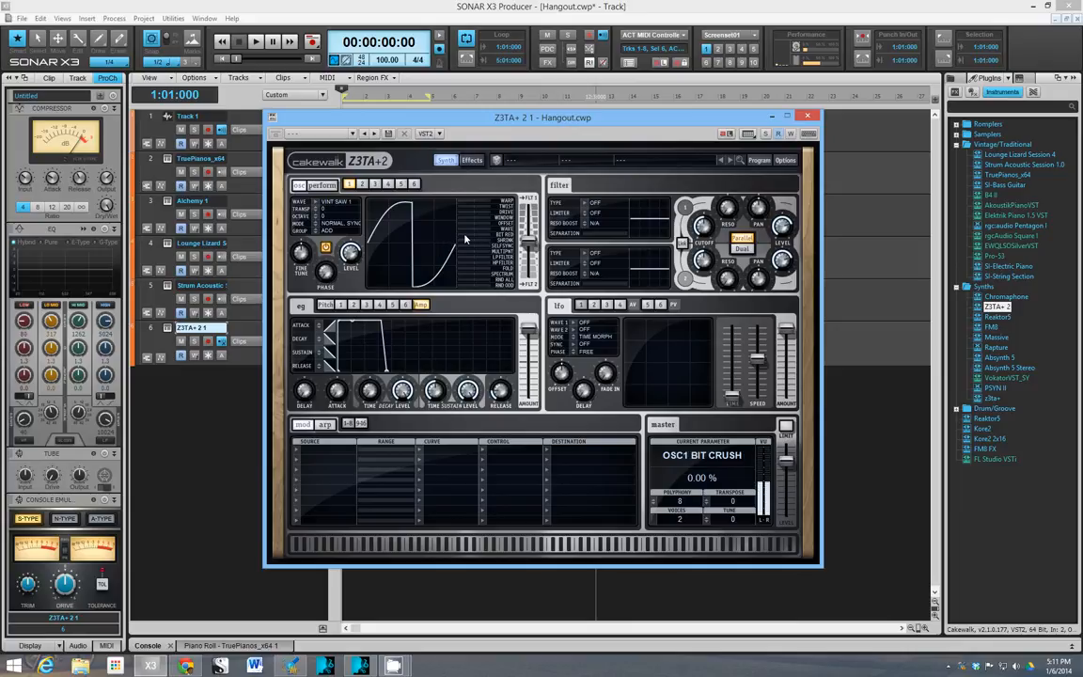
left_click_drag(460, 235, 462, 230)
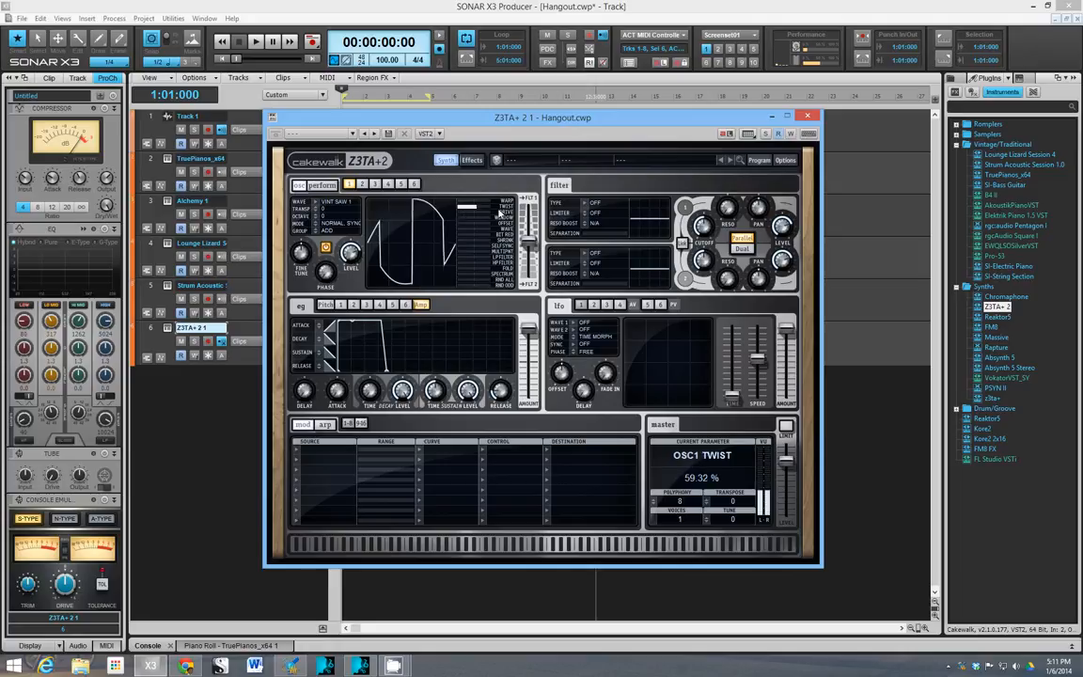
left_click_drag(498, 214, 460, 215)
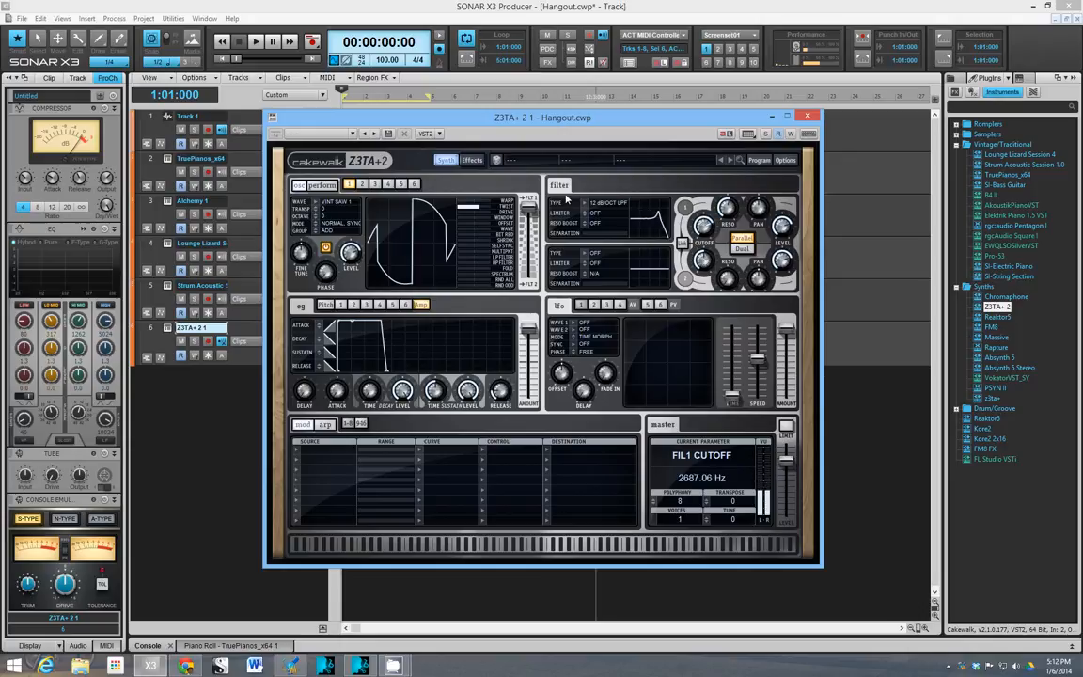
Step: Choose a new filter 1 type, lower oscillator 1 twist to ~29% and fold its waveform ~65%
left_click(609, 203)
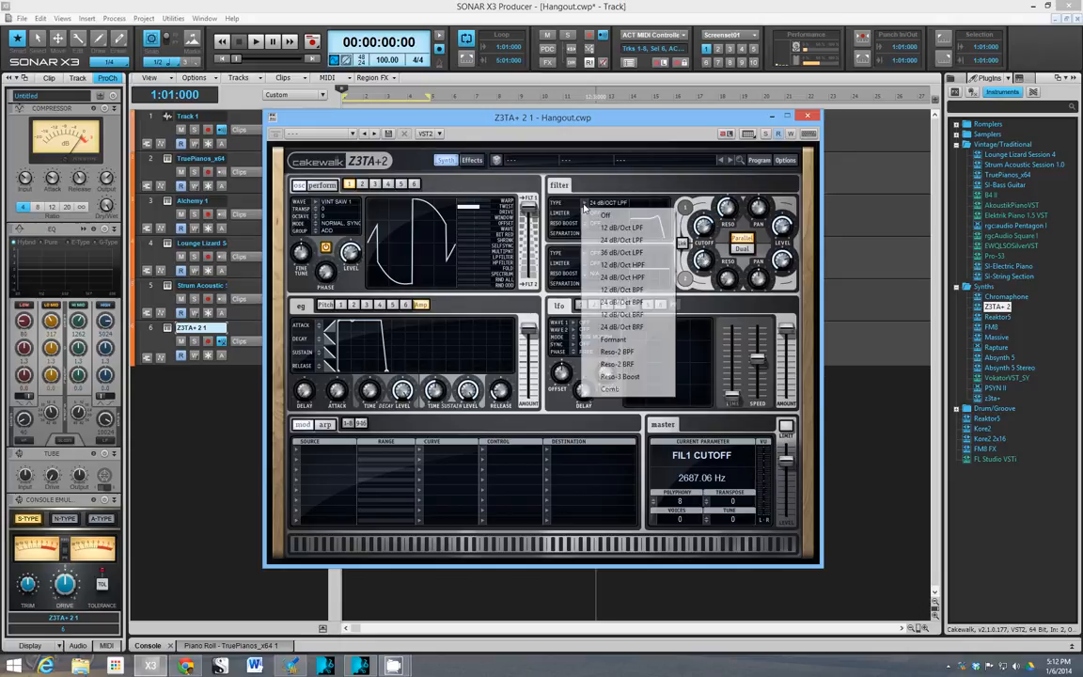
left_click(605, 215)
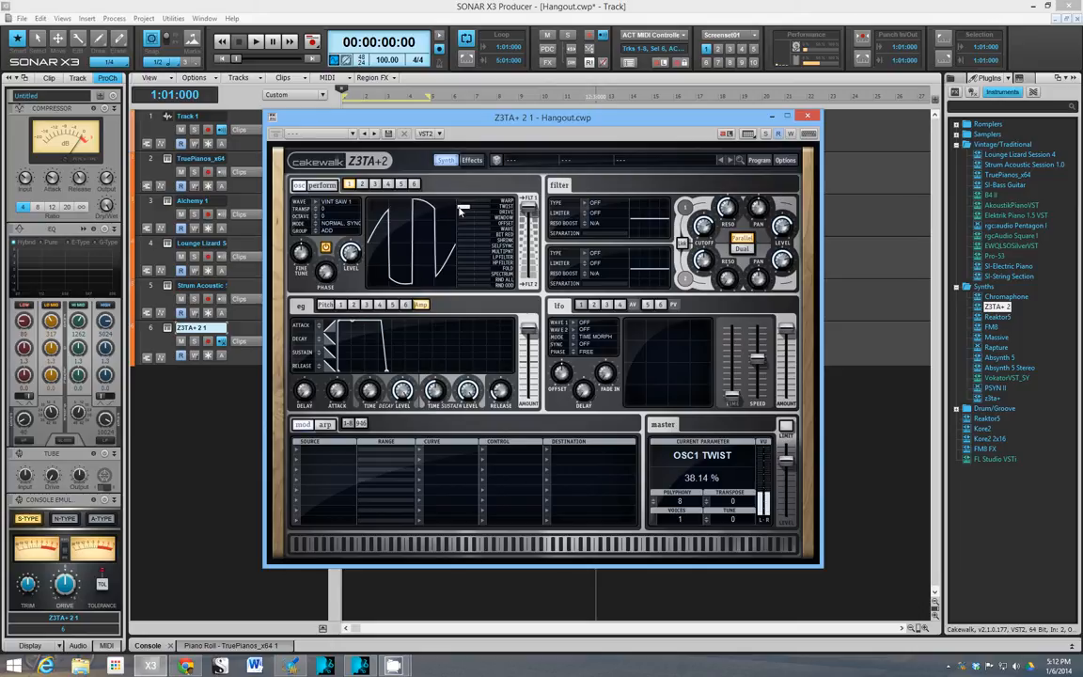
left_click_drag(461, 210, 455, 216)
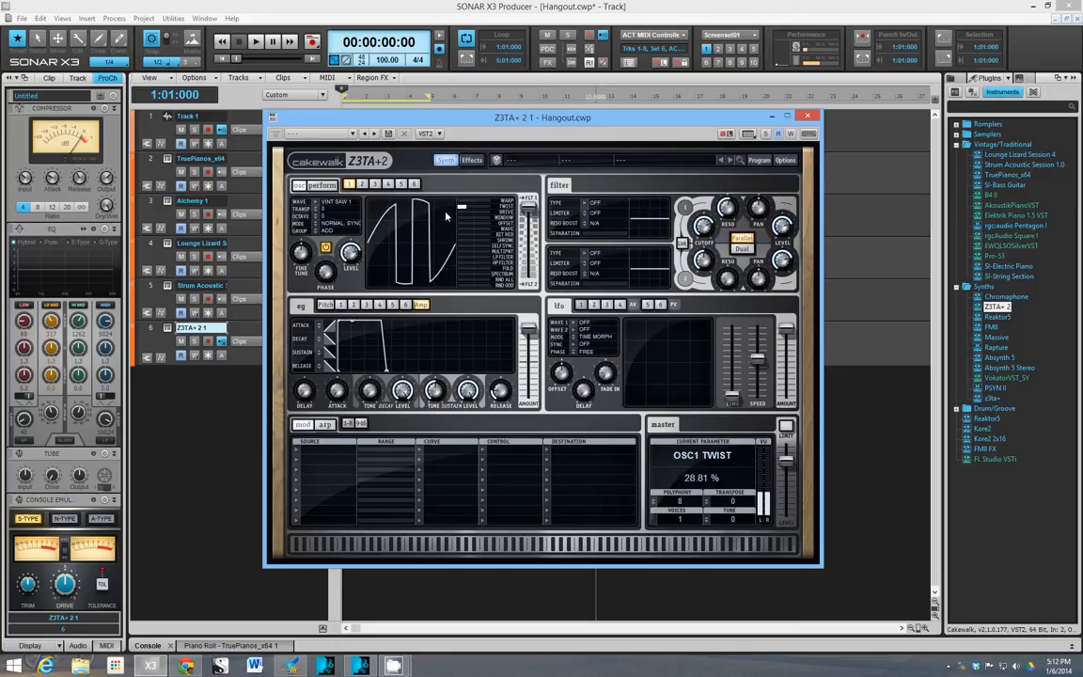
left_click_drag(447, 216, 461, 222)
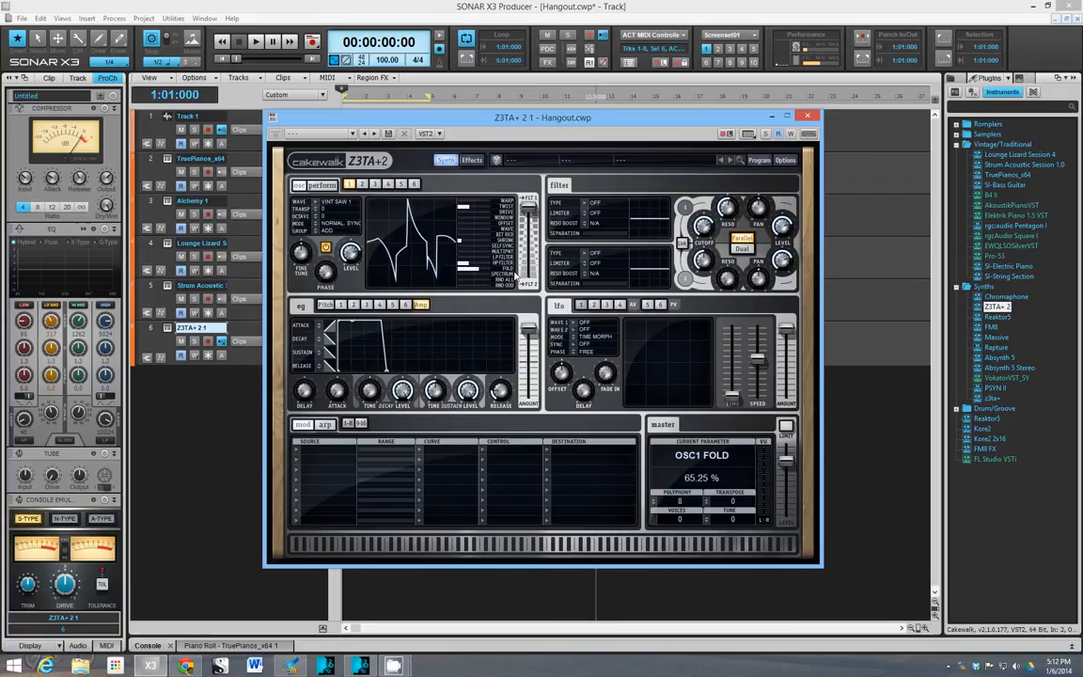
left_click_drag(508, 278, 507, 282)
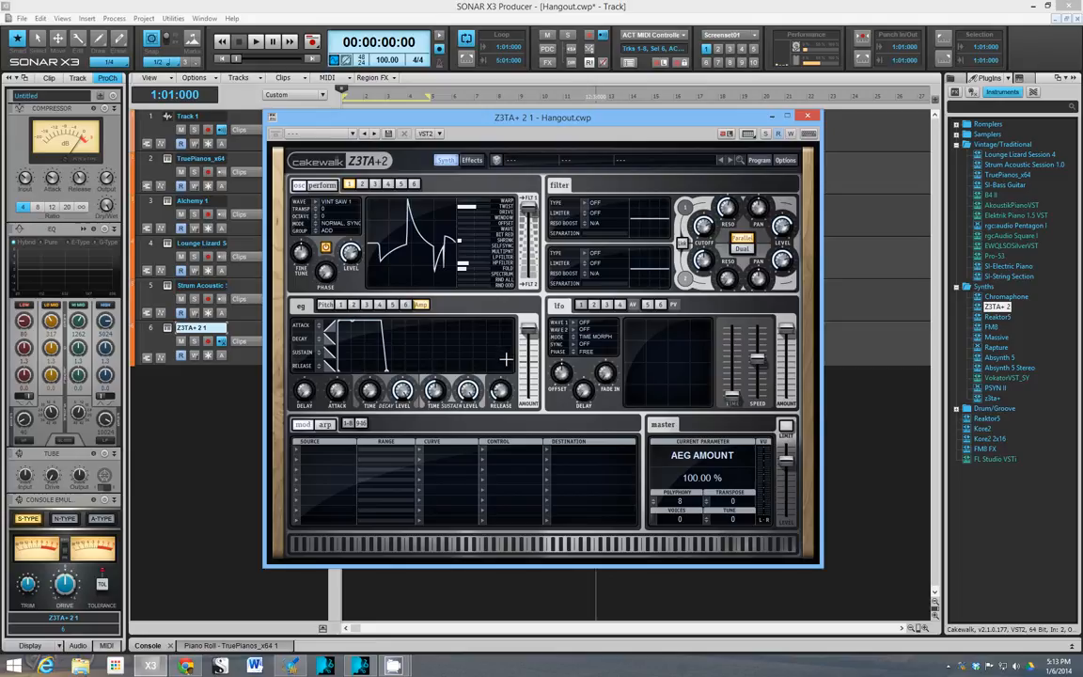
mouse_move(530, 368)
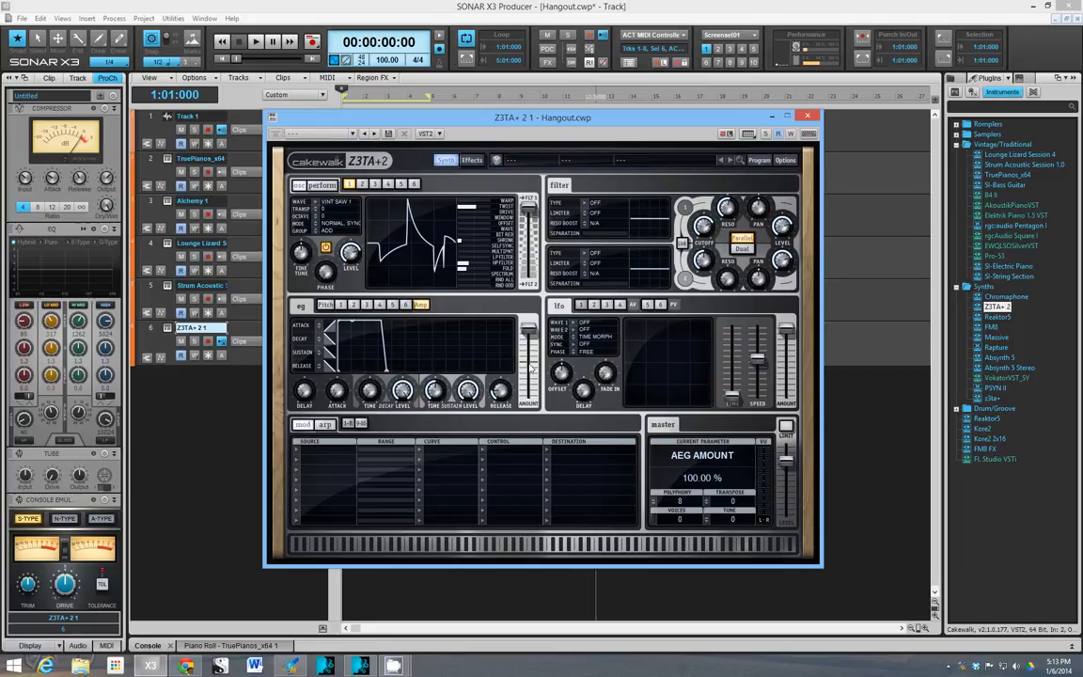
mouse_move(261, 188)
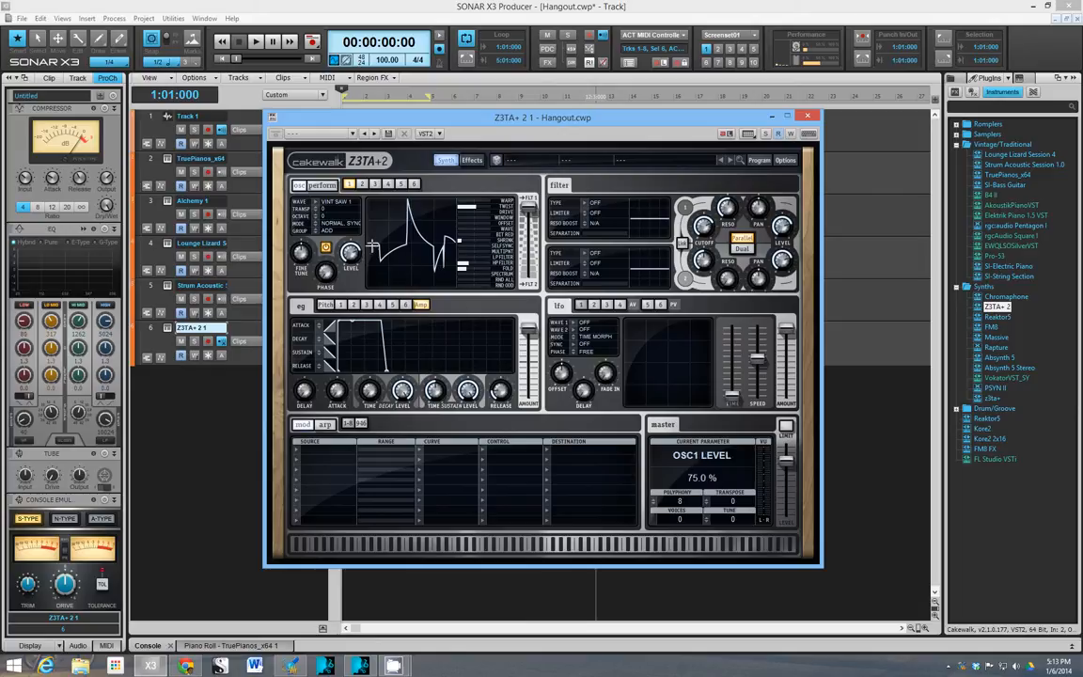
mouse_move(391, 211)
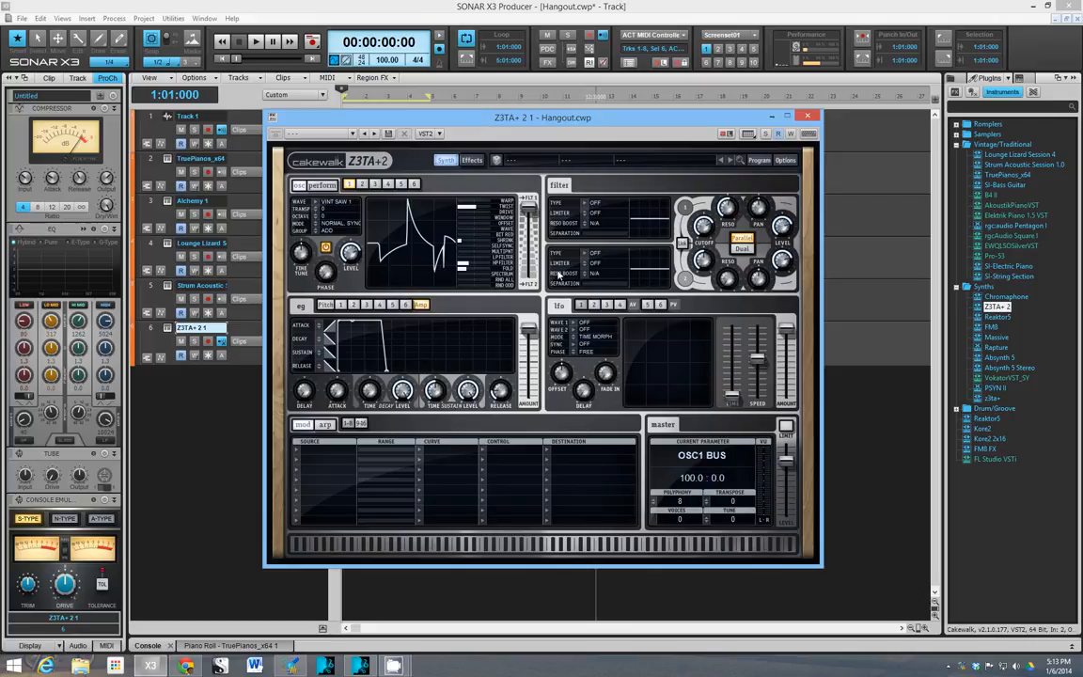
mouse_move(631, 177)
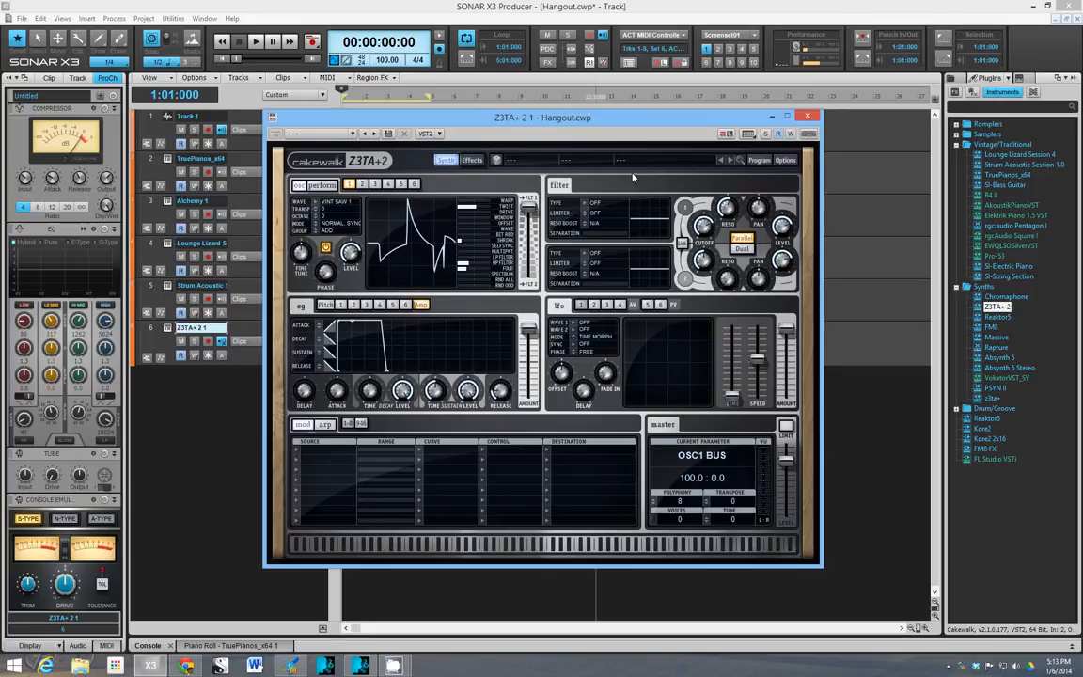
mouse_move(549, 166)
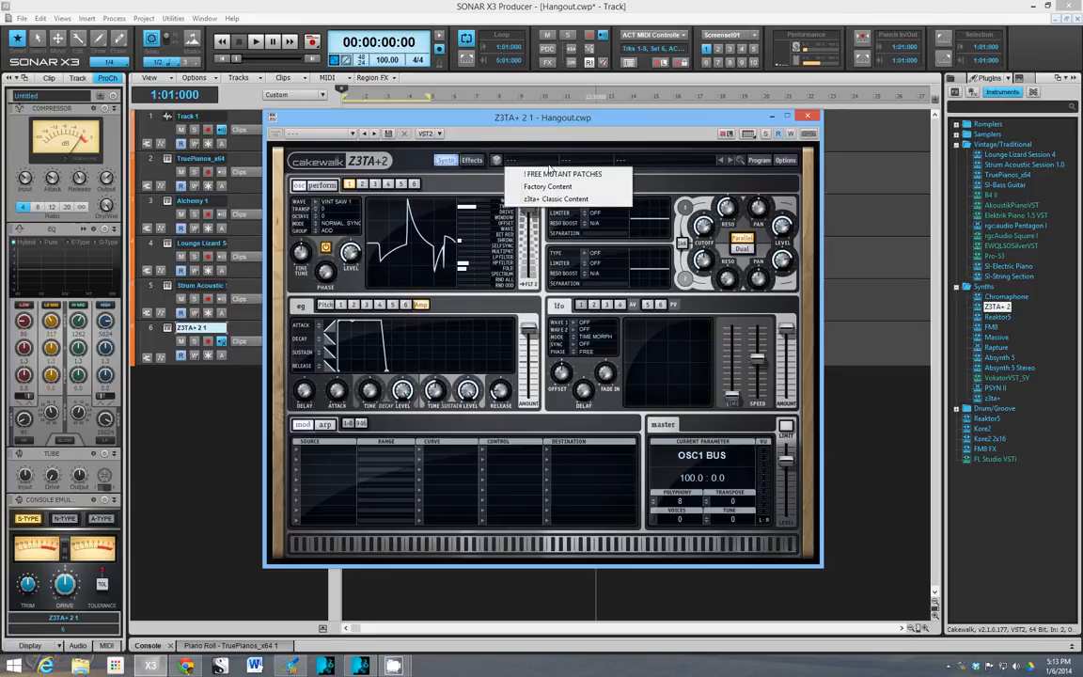
Step: Load a factory patch from the Simulations preset category
left_click(547, 187)
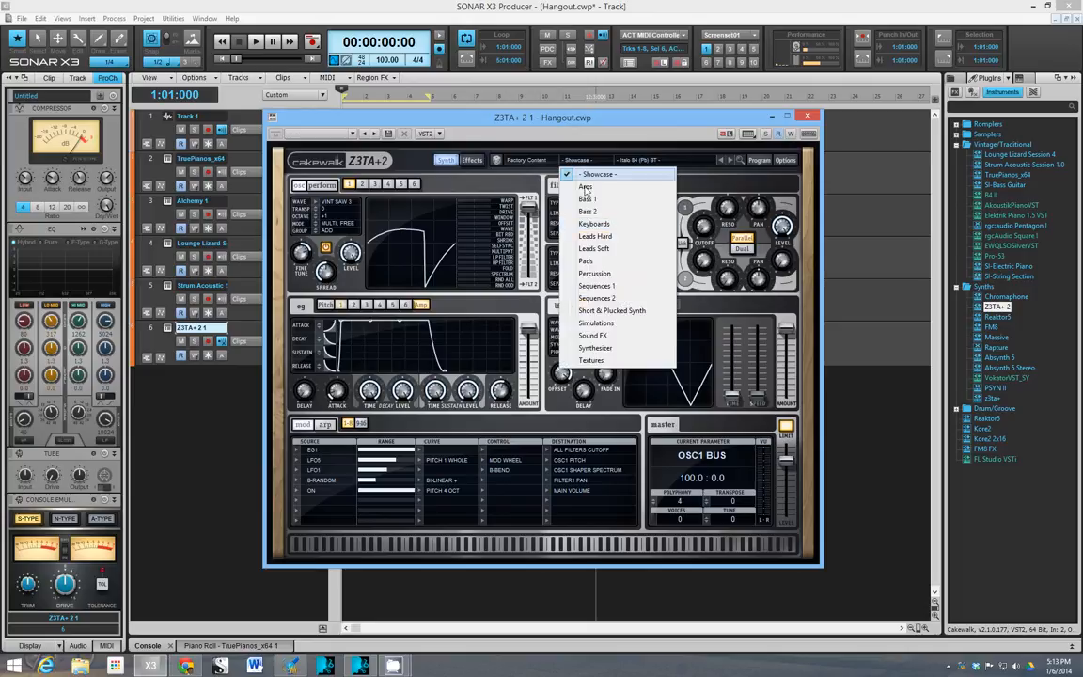
mouse_move(602, 285)
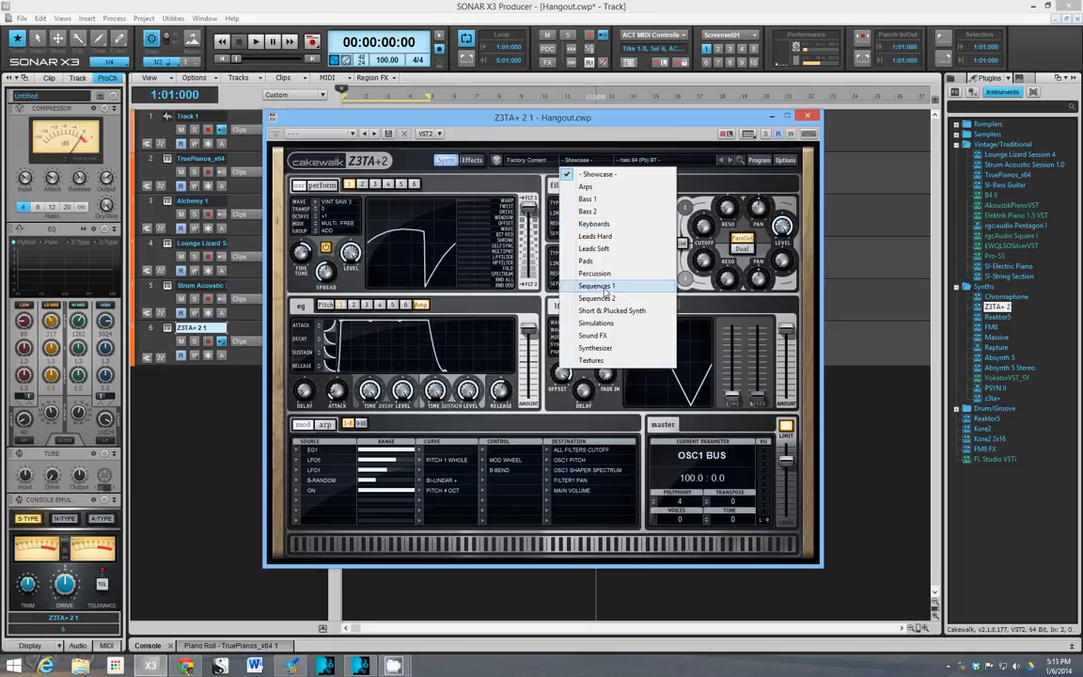
mouse_move(596, 323)
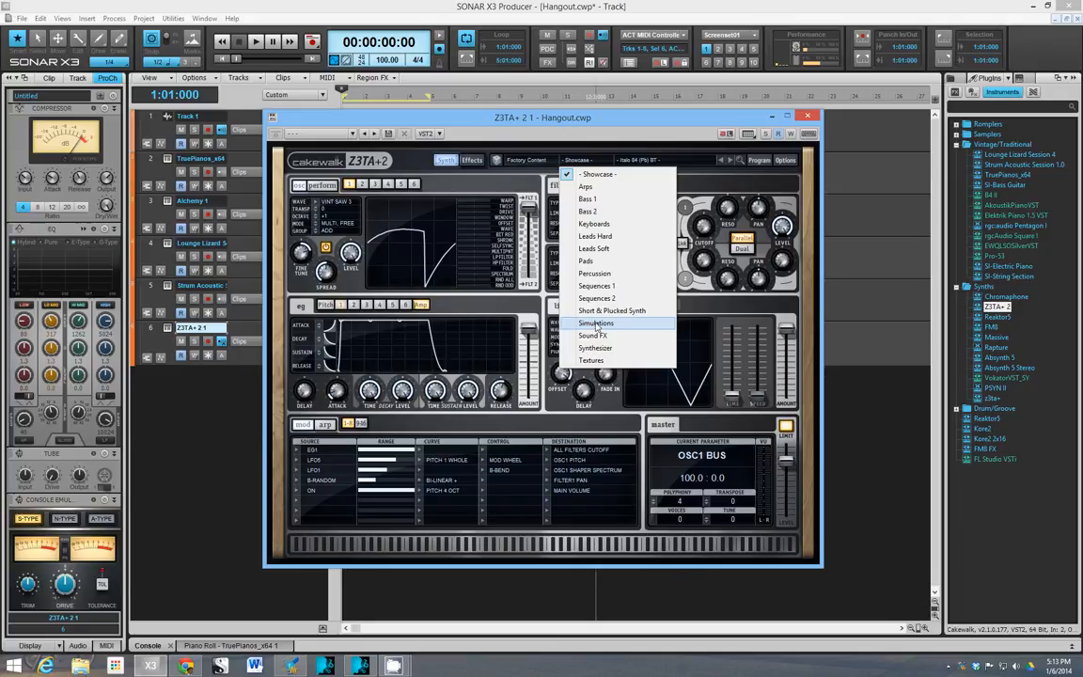
left_click(594, 323)
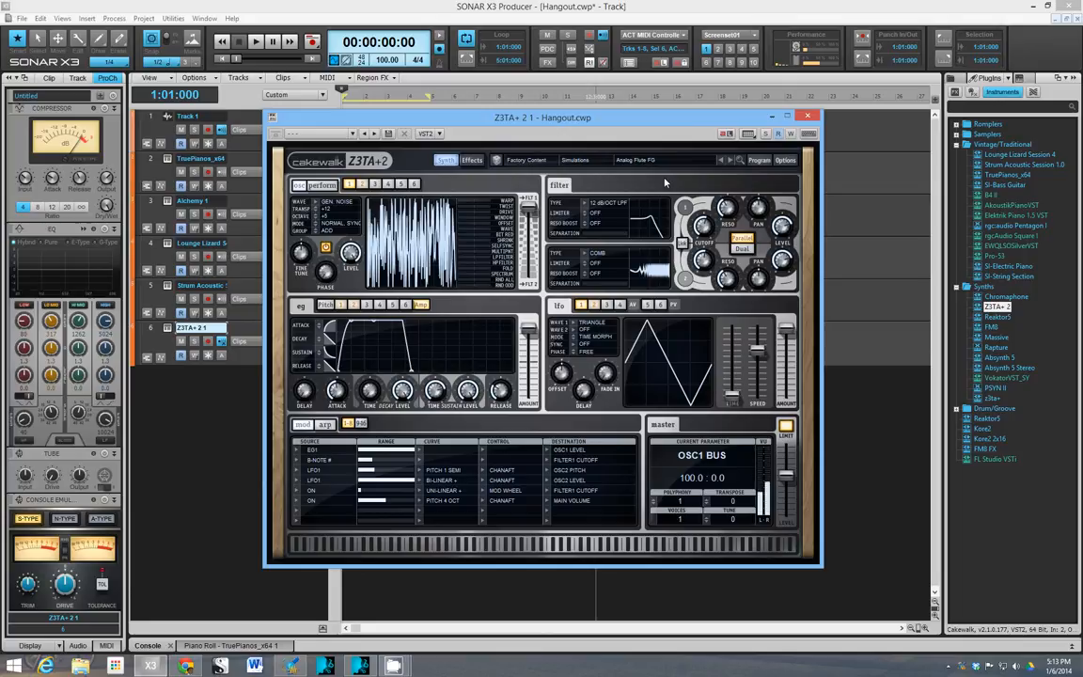
mouse_move(662, 182)
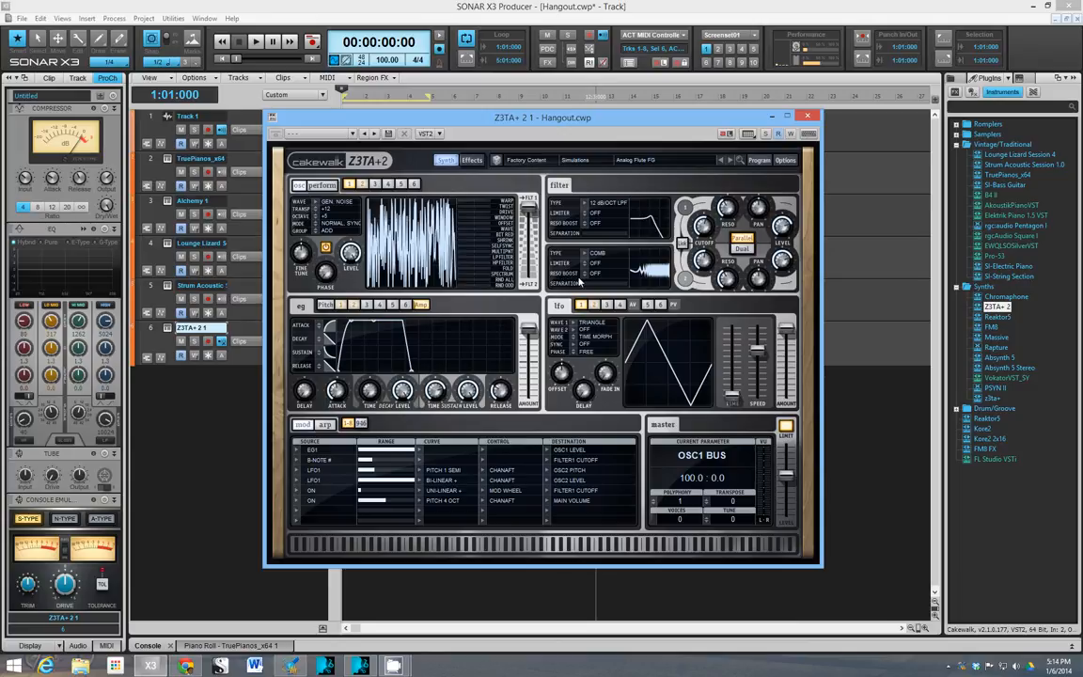
mouse_move(673, 299)
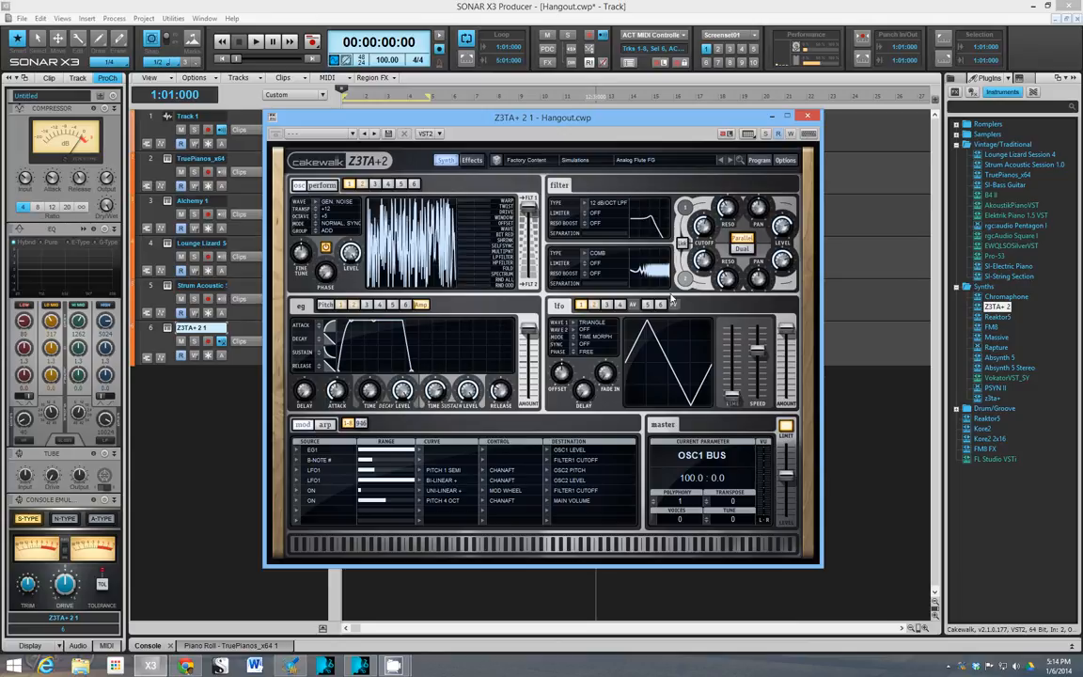
Step: Switch filter 1 to a formant-style type and sweep its cutoff down to about 160 Hz
left_click(610, 203)
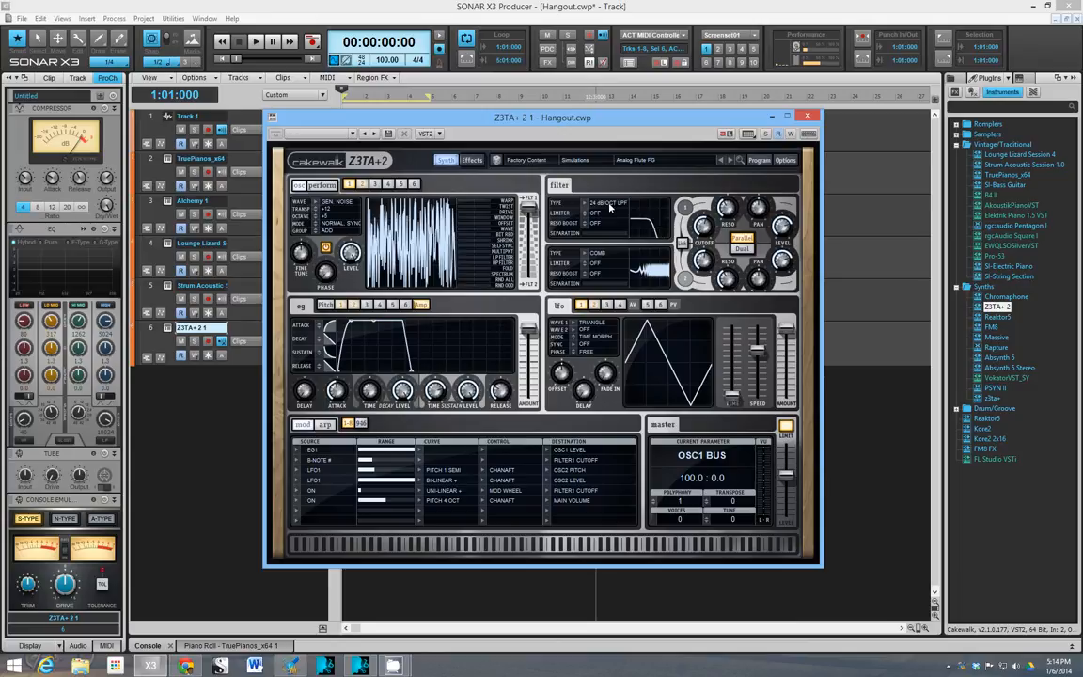
left_click(609, 203)
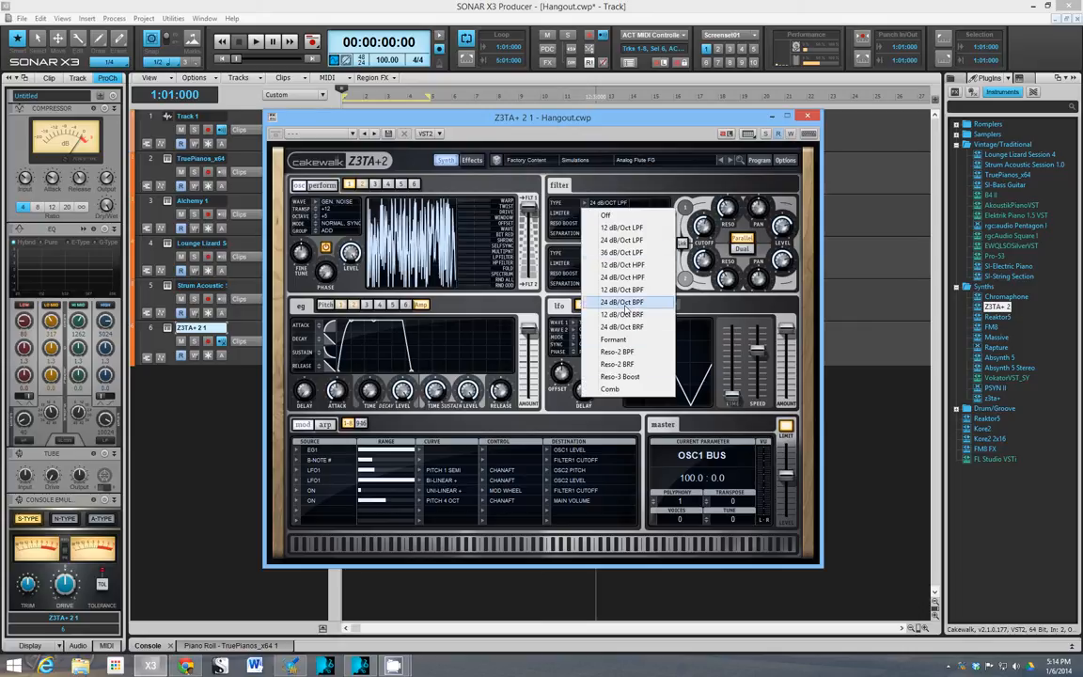
mouse_move(621, 328)
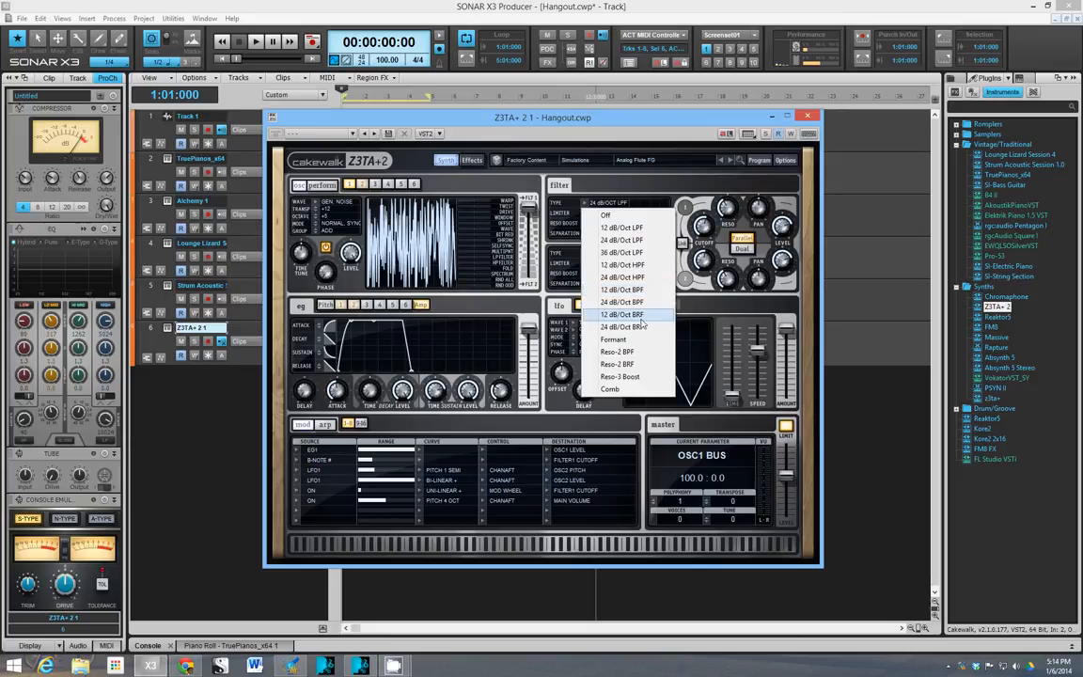
mouse_move(620, 327)
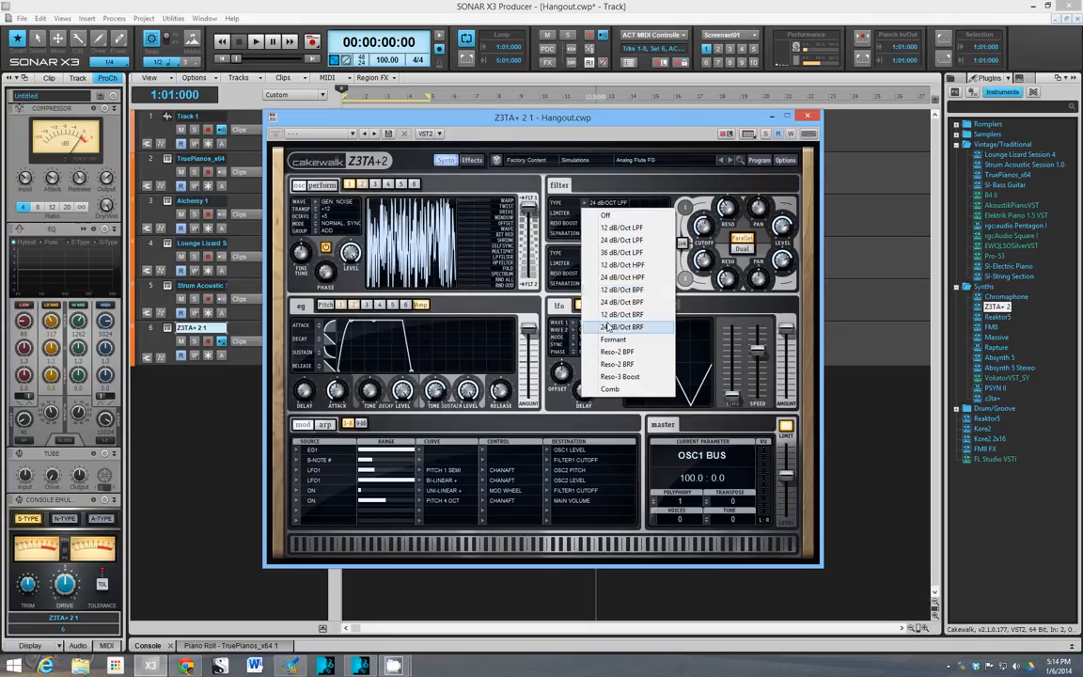
left_click(613, 338)
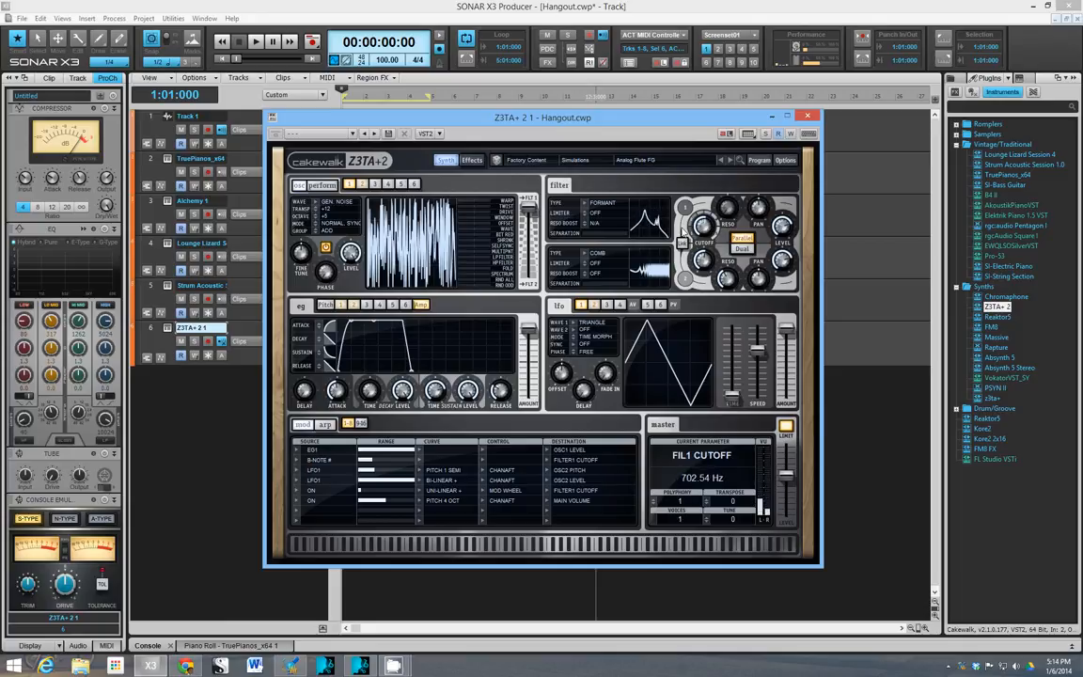
left_click_drag(703, 226, 677, 254)
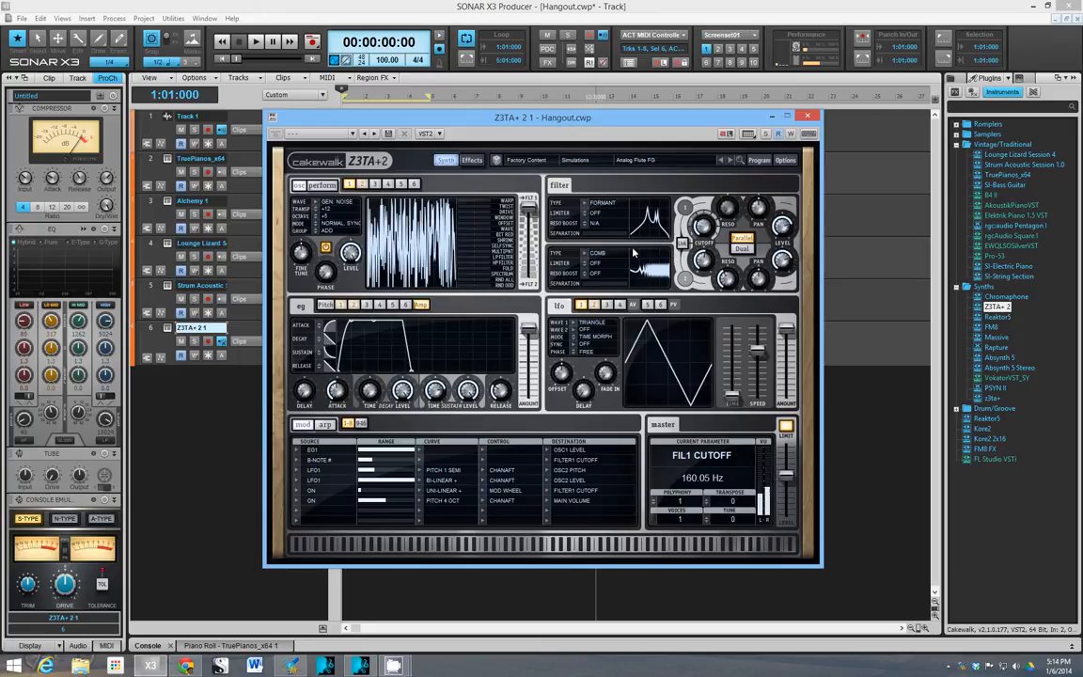
left_click_drag(703, 222, 703, 203)
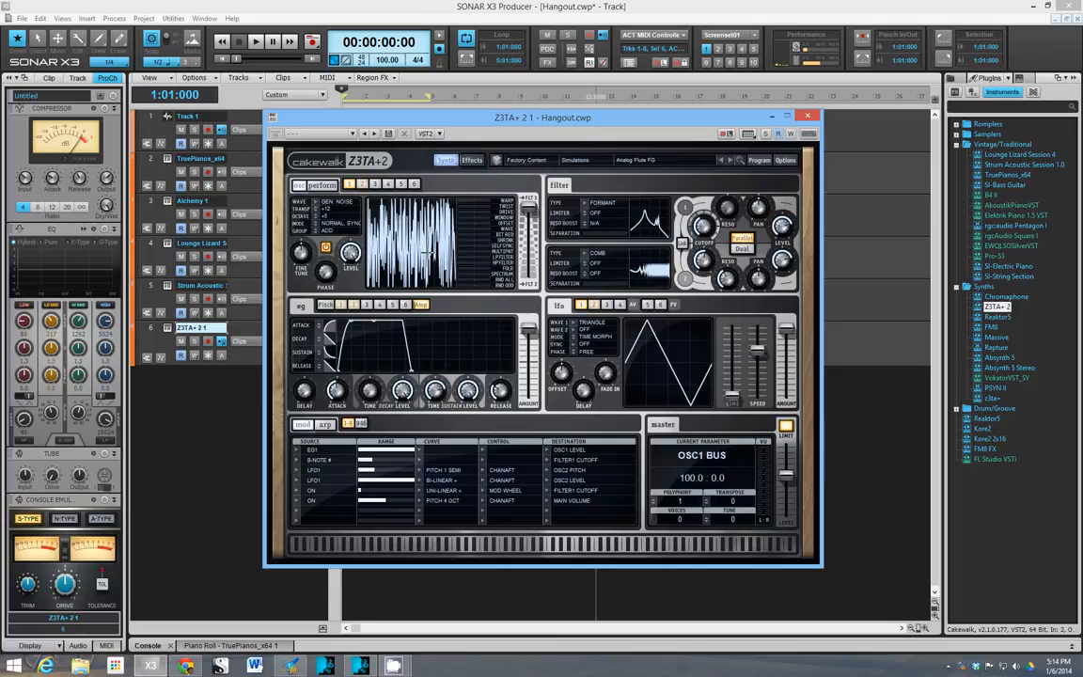
mouse_move(609, 241)
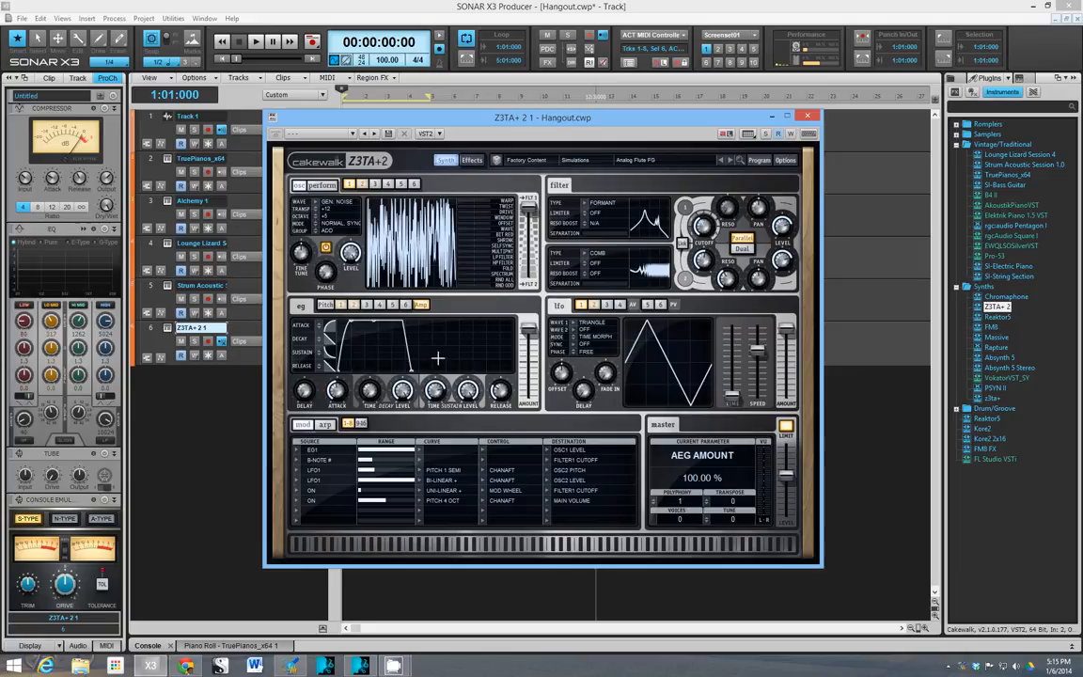
mouse_move(447, 355)
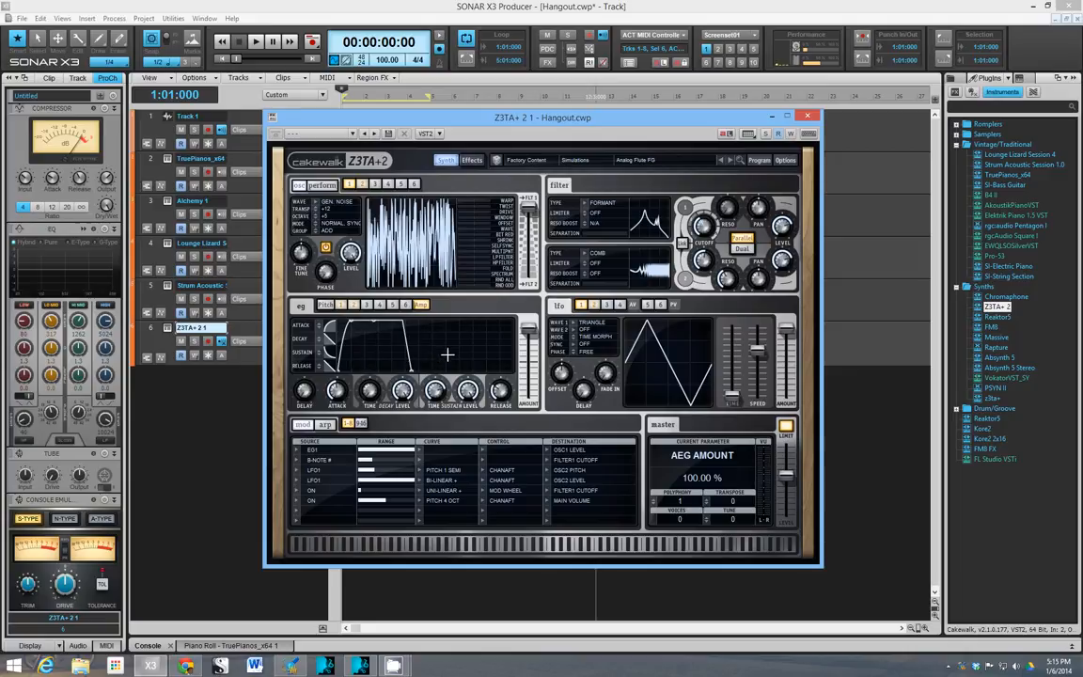
mouse_move(427, 353)
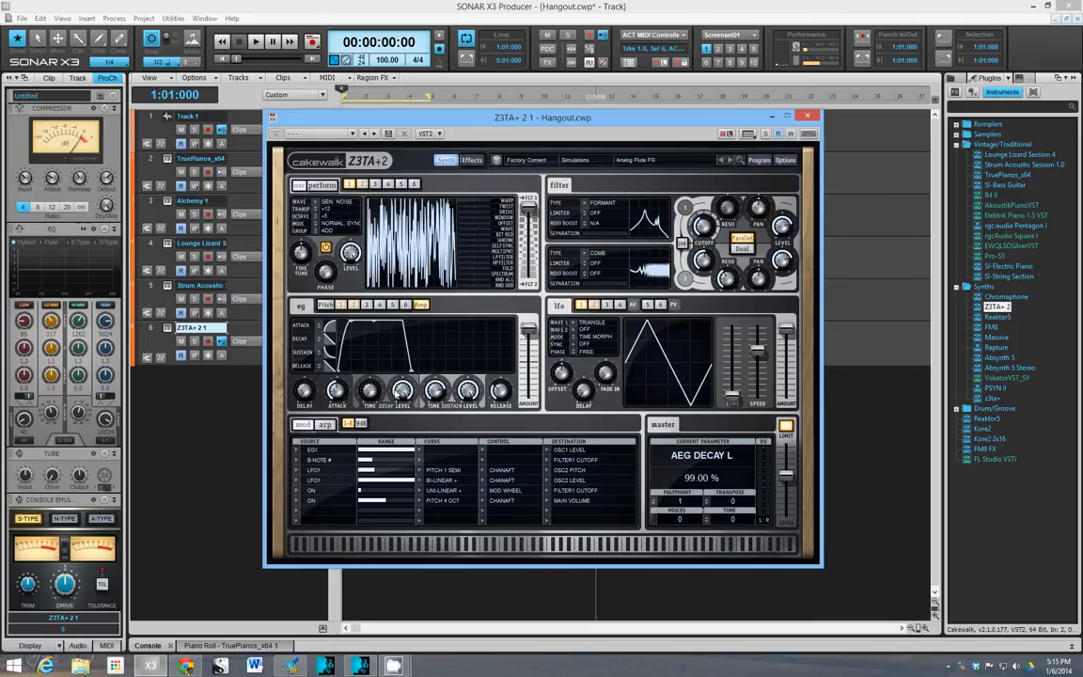
mouse_move(410, 324)
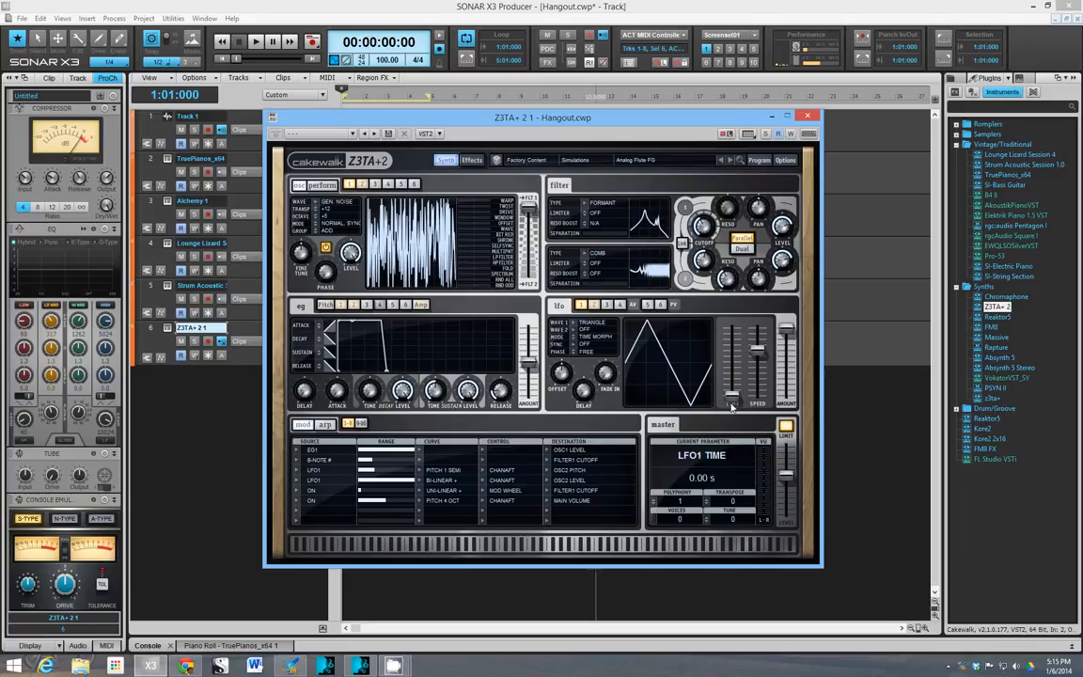
mouse_move(601, 348)
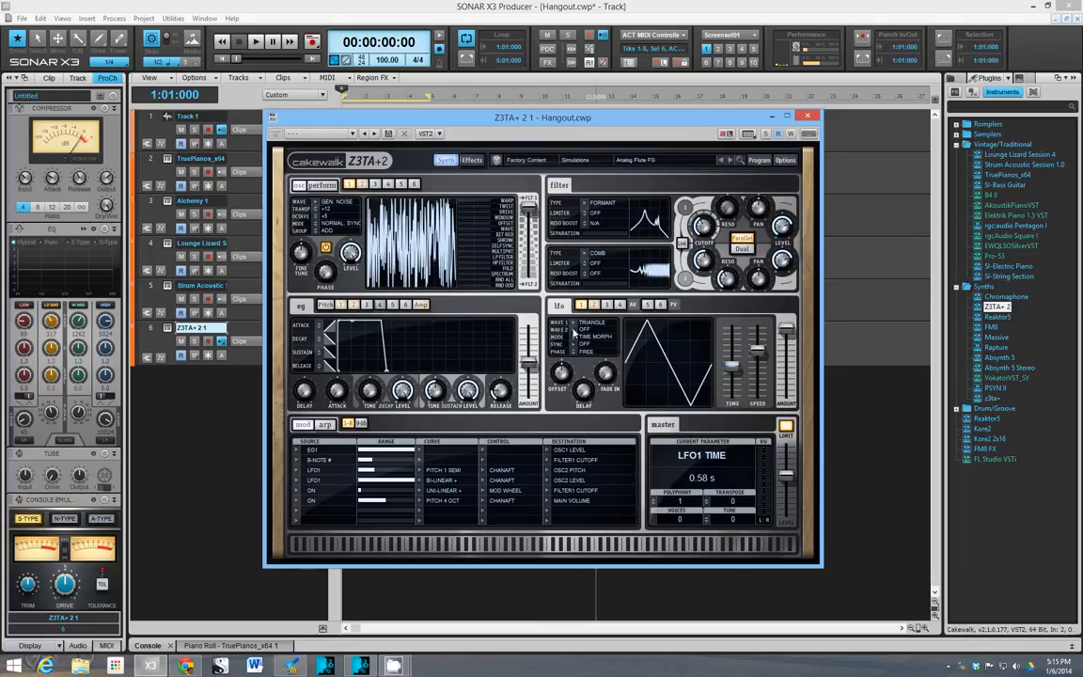
Step: Change LFO 1's waveform from triangle to a rising sawtooth (SawUp)
left_click(587, 324)
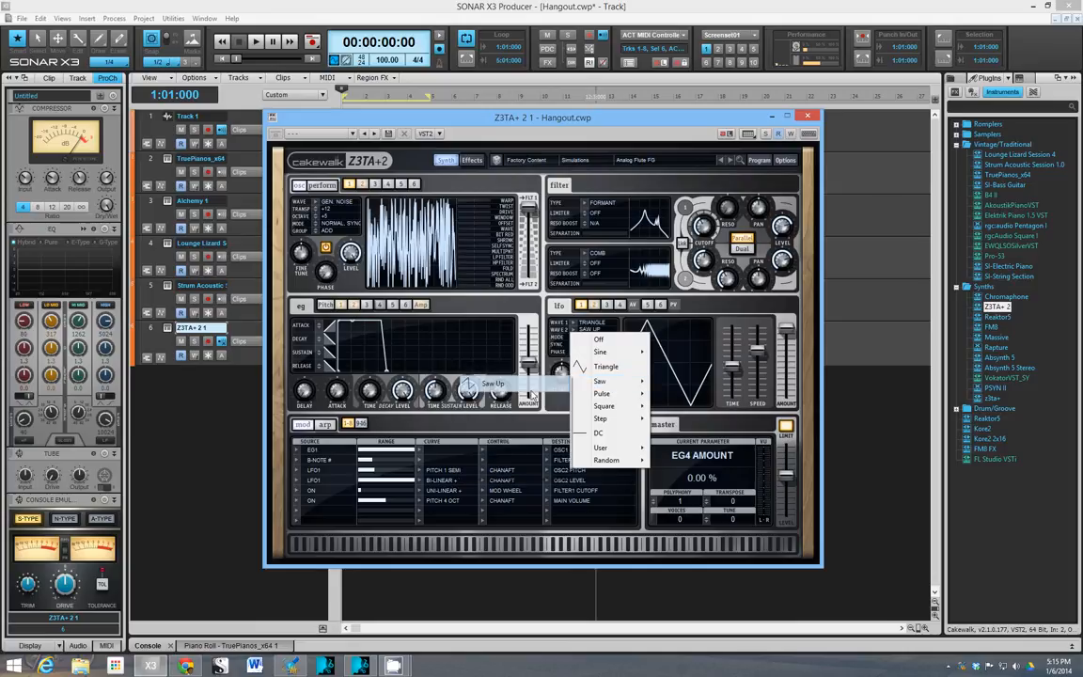
left_click(598, 380)
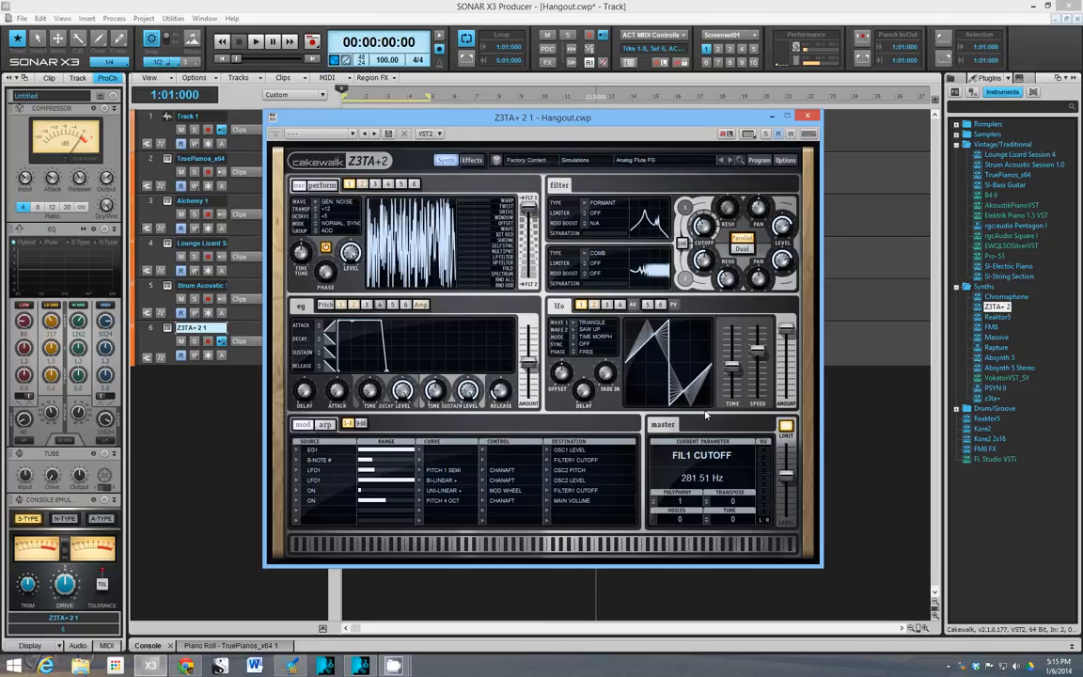
Step: View the arpeggiator section, then return to the modulation matrix
left_click(325, 425)
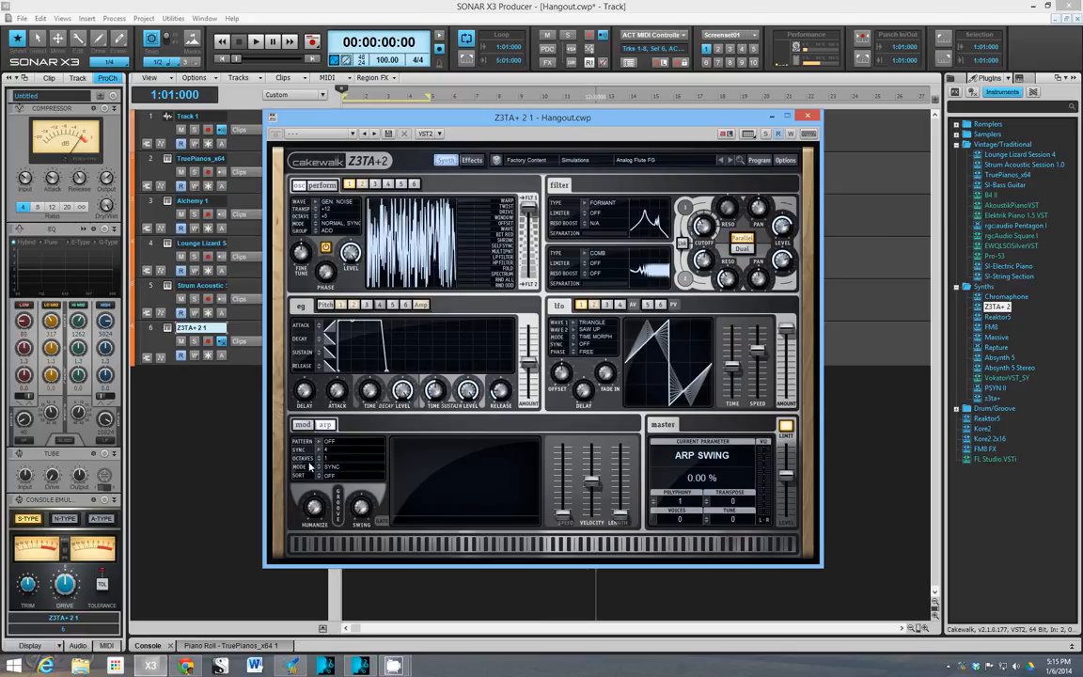
mouse_move(421, 492)
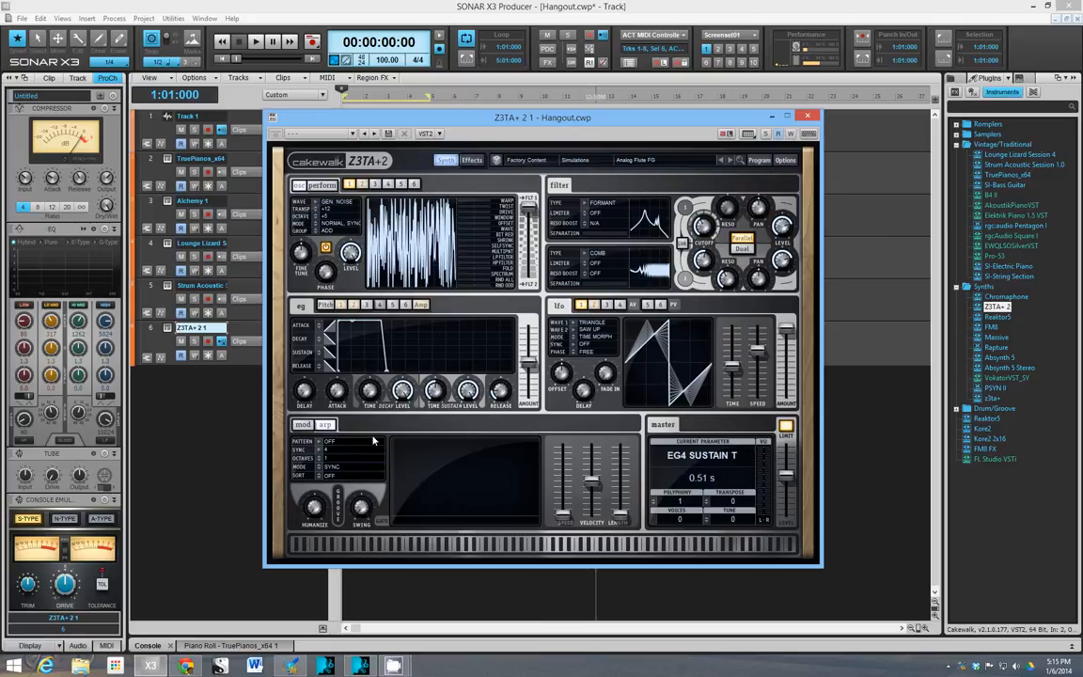
left_click(325, 425)
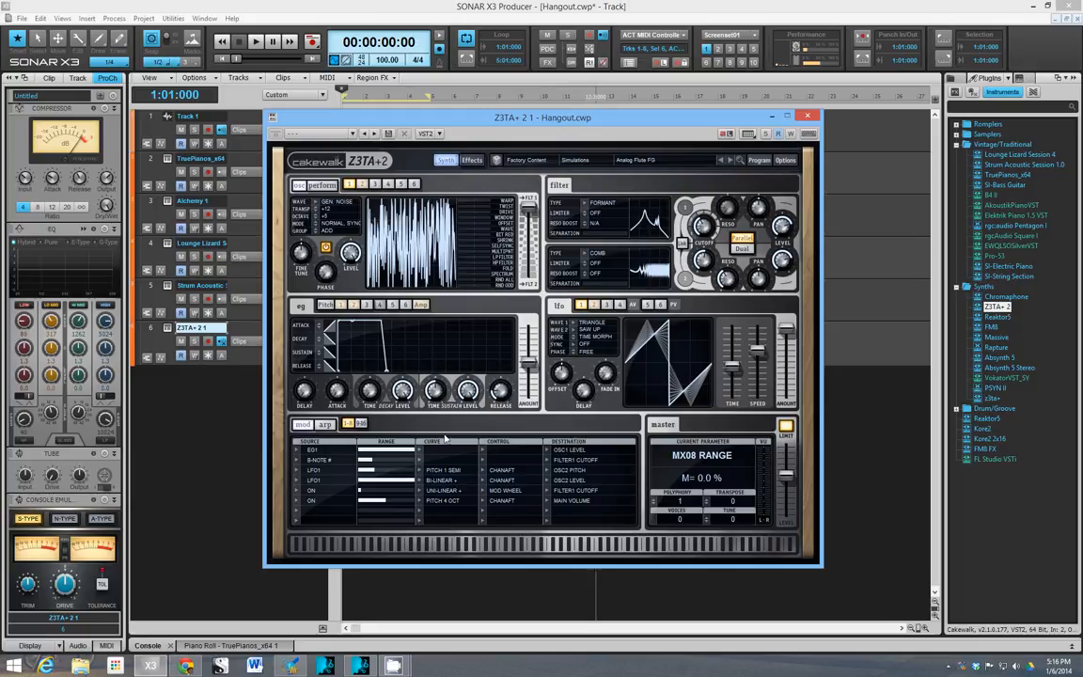
mouse_move(555, 442)
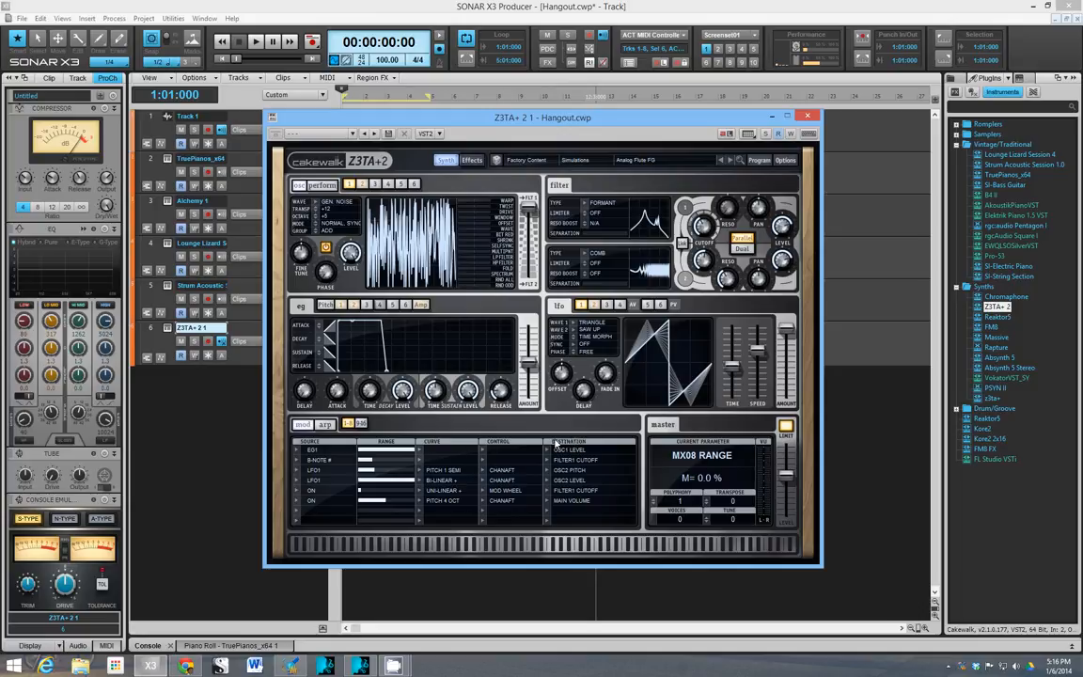
mouse_move(607, 474)
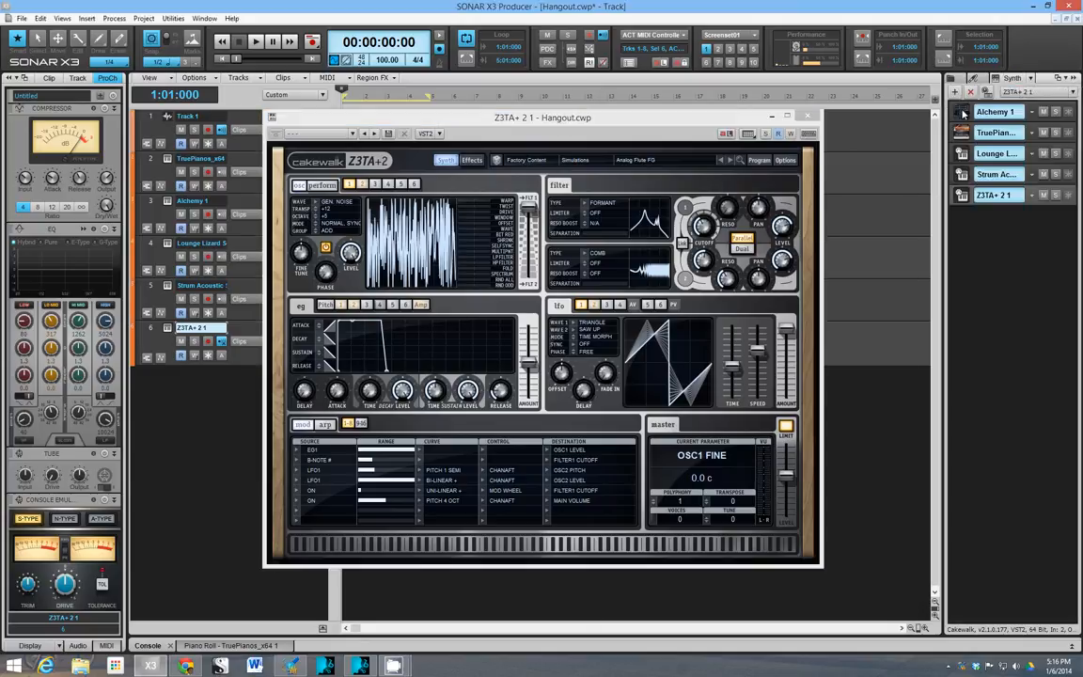
Step: Show Alchemy's Main page modulation section for comparison, then bring Z3TA+ 2 back to front
left_click(995, 113)
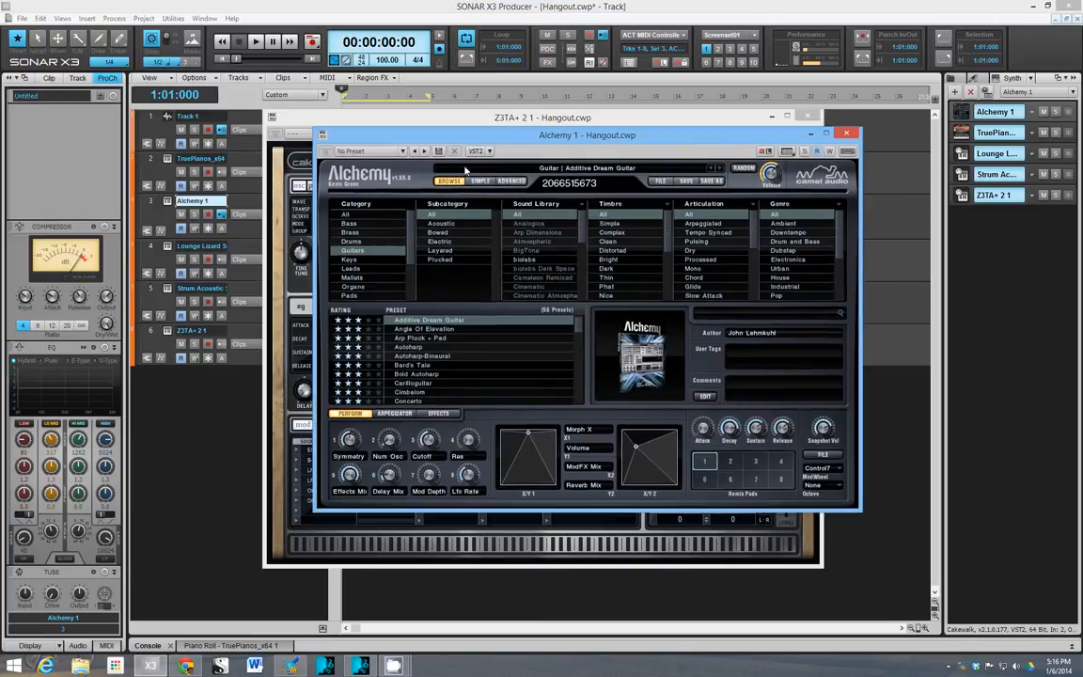
left_click(511, 180)
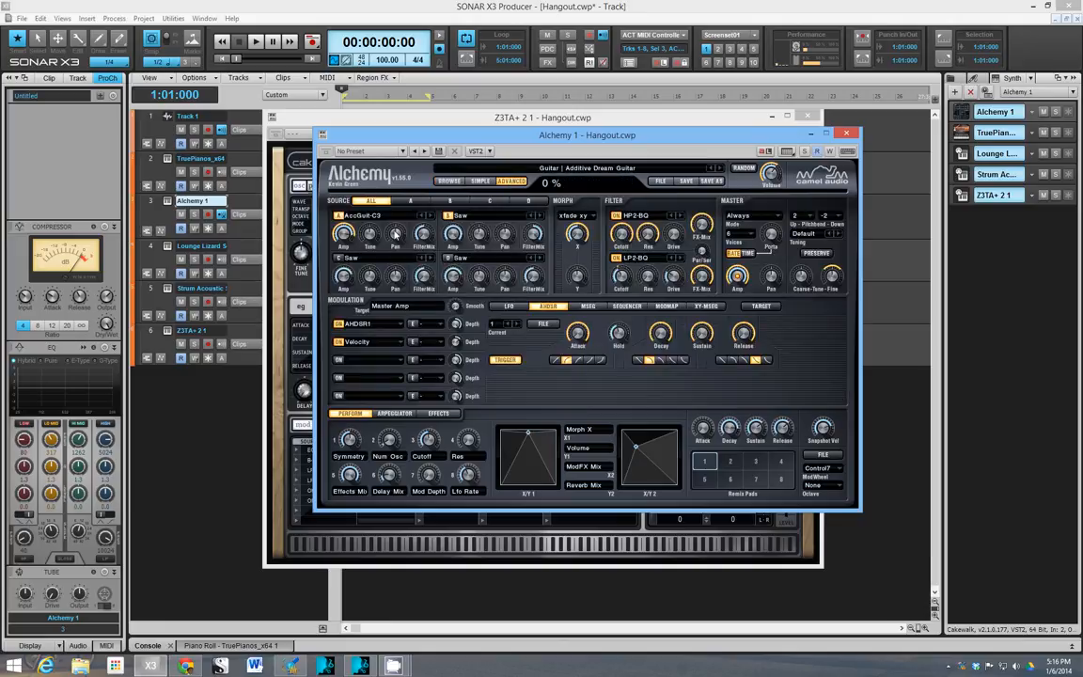
right_click(421, 233)
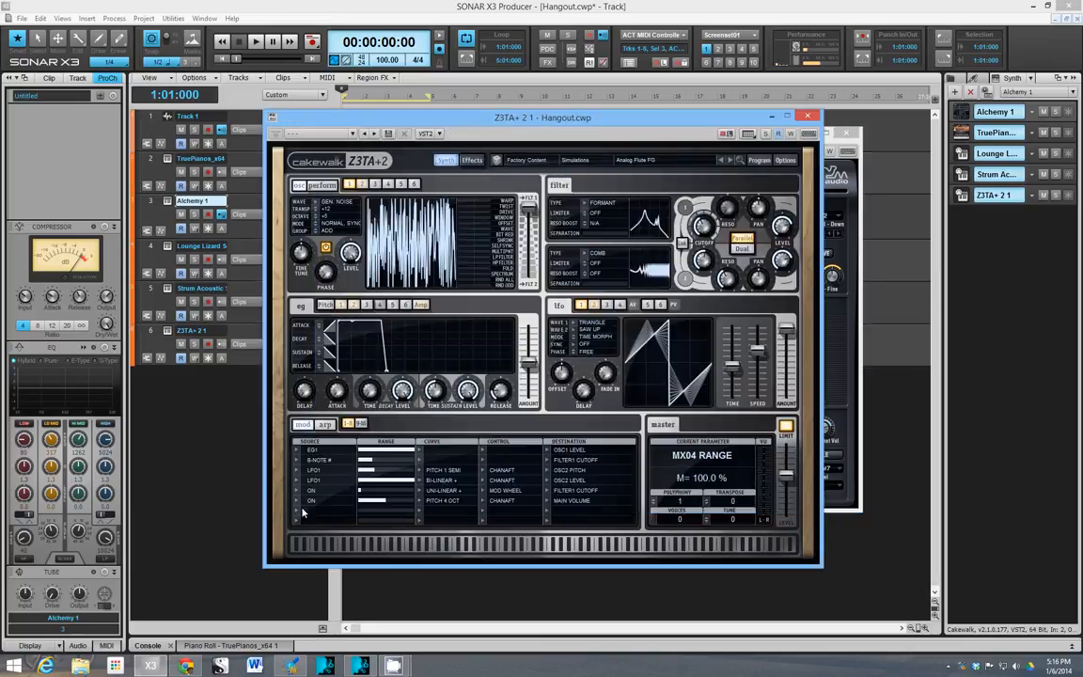
Step: Pick an LFO as the modulation source for a mod-matrix slot
left_click(312, 501)
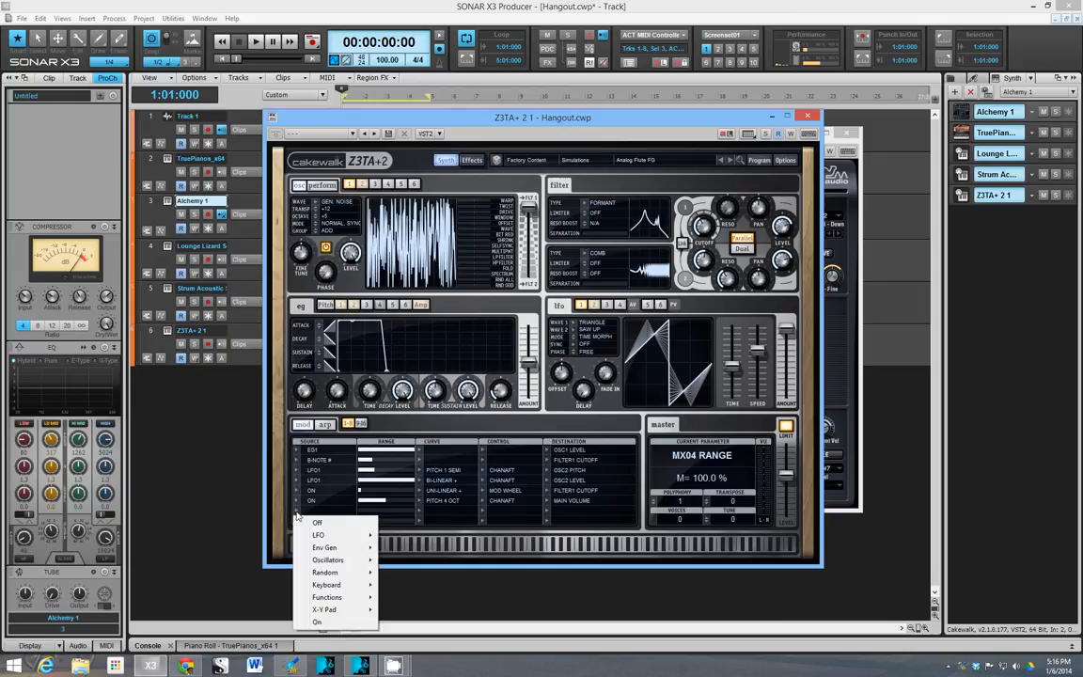
mouse_move(335, 523)
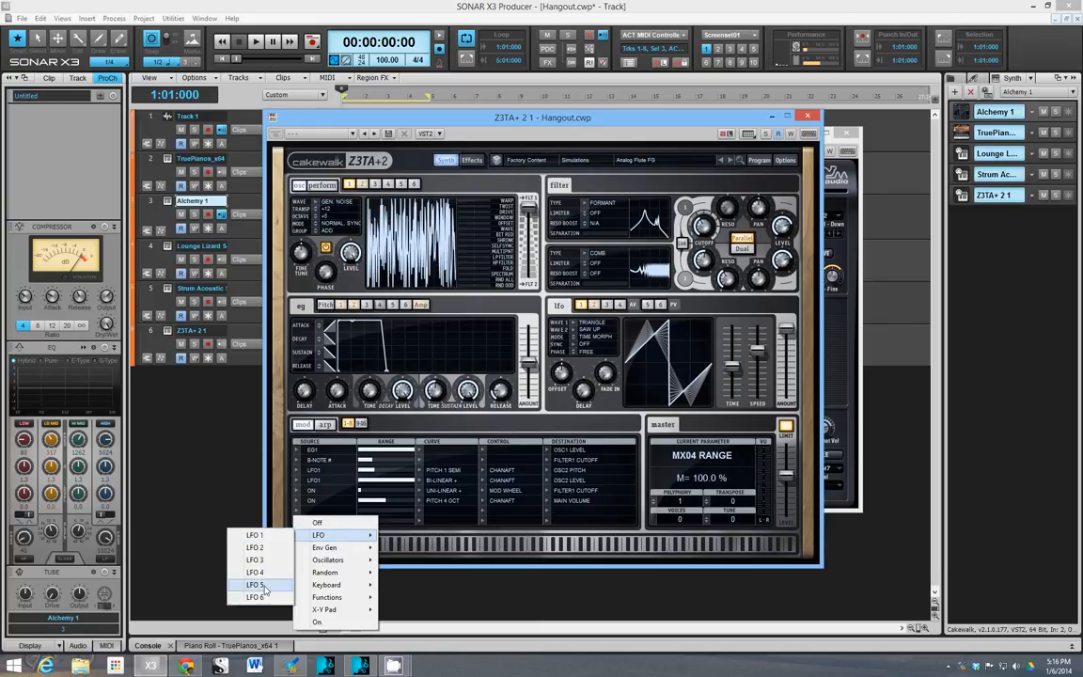
left_click(254, 598)
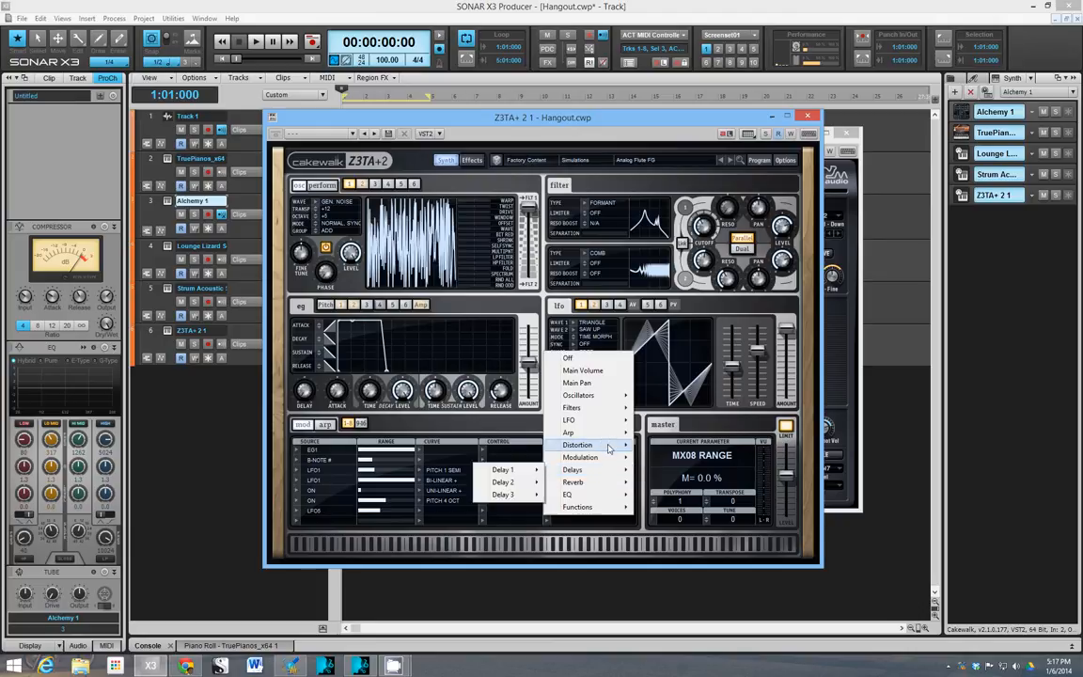
mouse_move(579, 395)
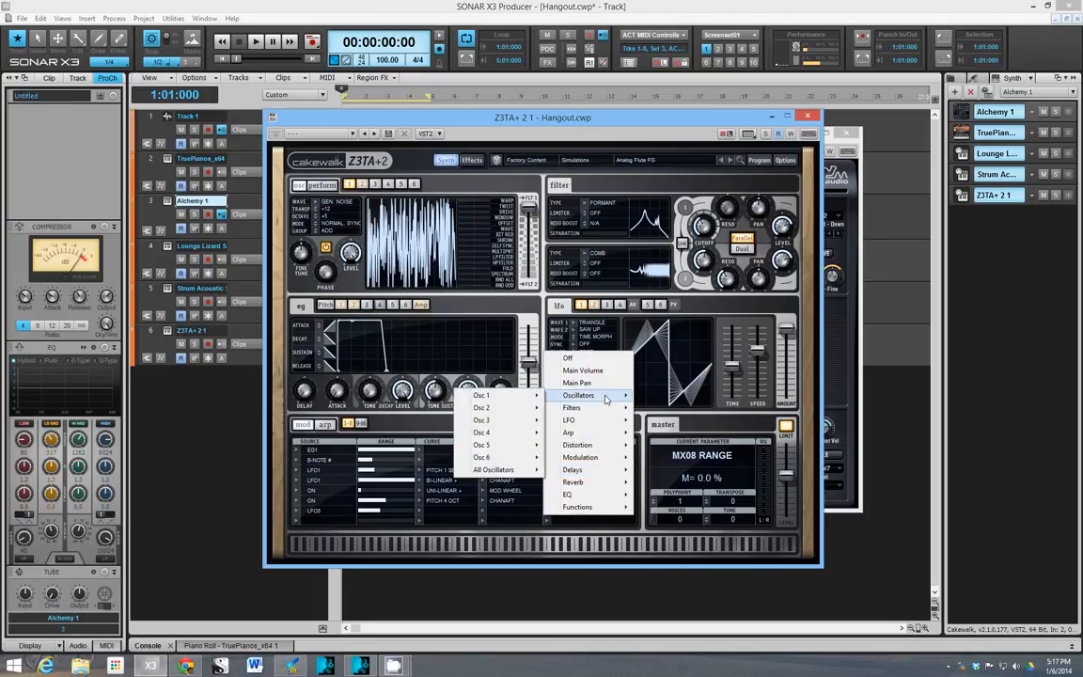
mouse_move(481, 419)
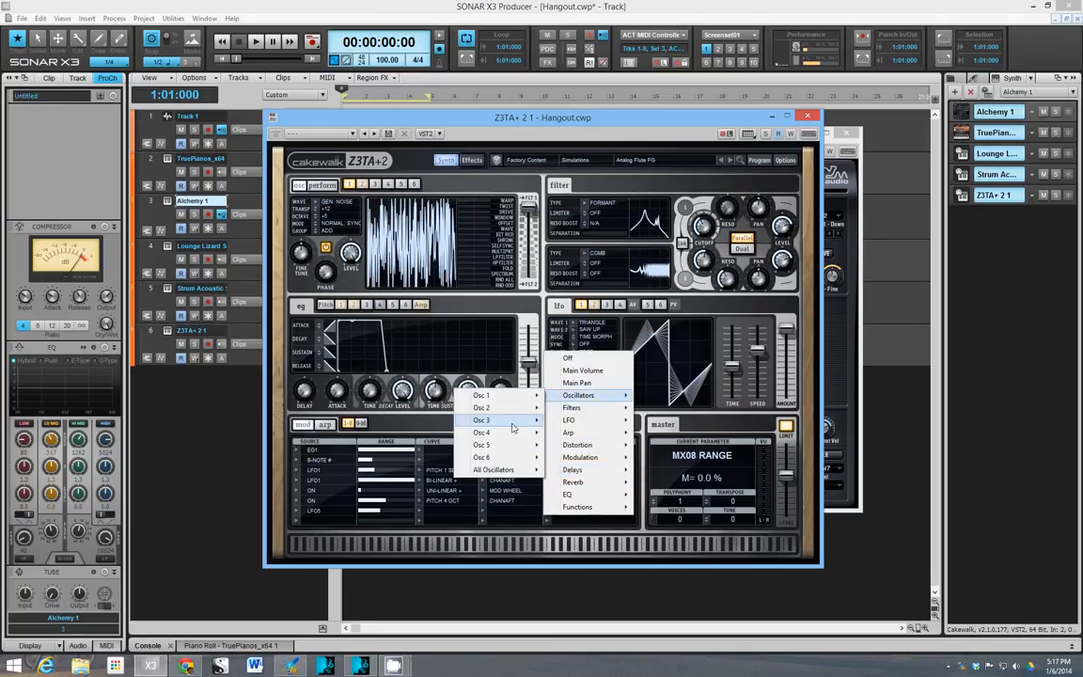
mouse_move(481, 421)
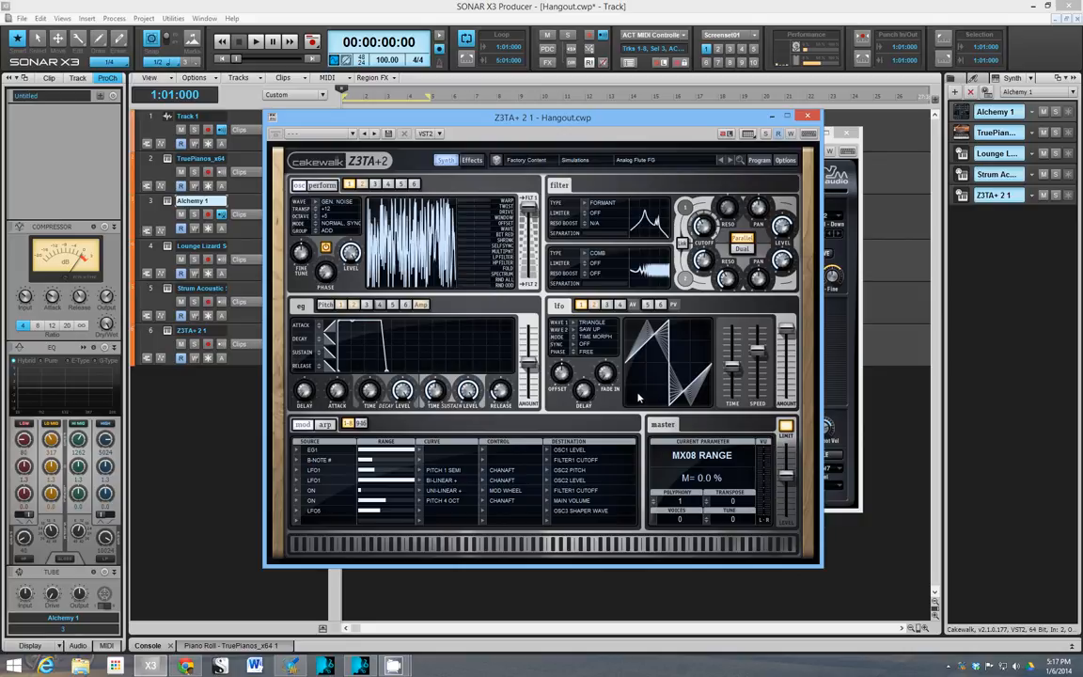
mouse_move(564, 519)
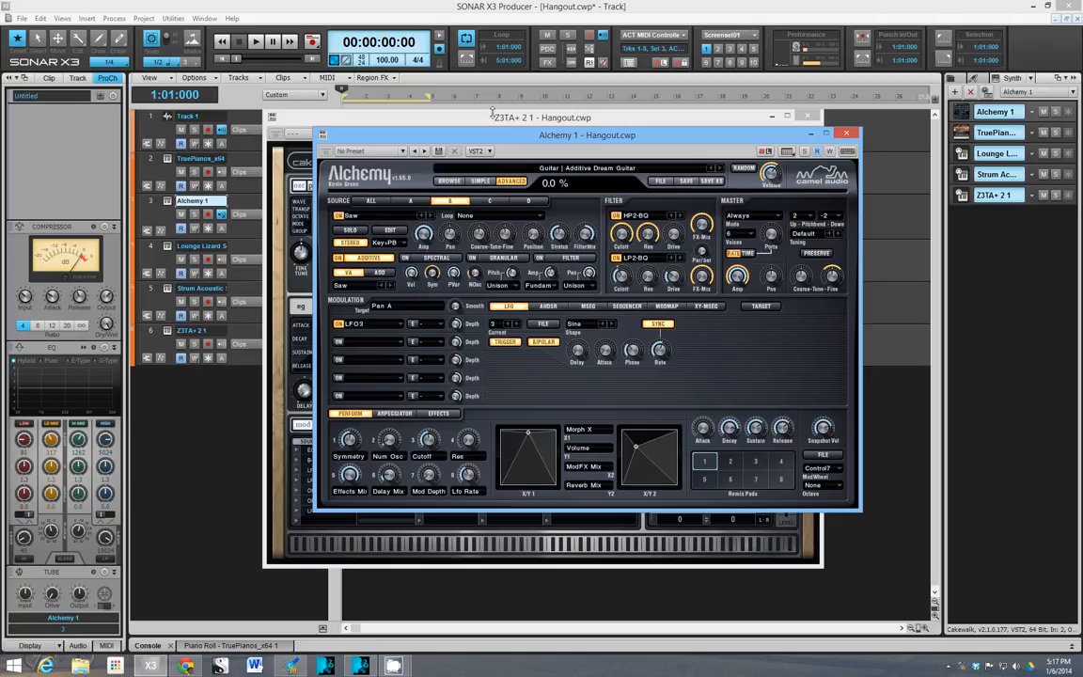
Step: Review Alchemy's Modulation LFO section, then bring the Z3TA+ 2 window back to the front
left_click(541, 117)
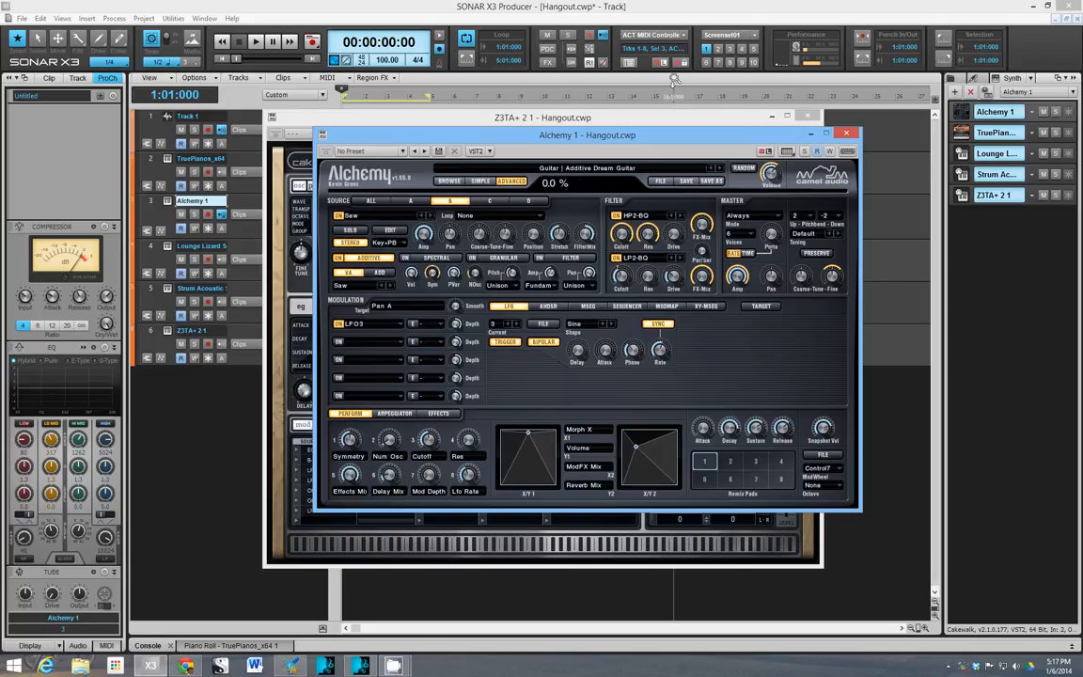
left_click(541, 117)
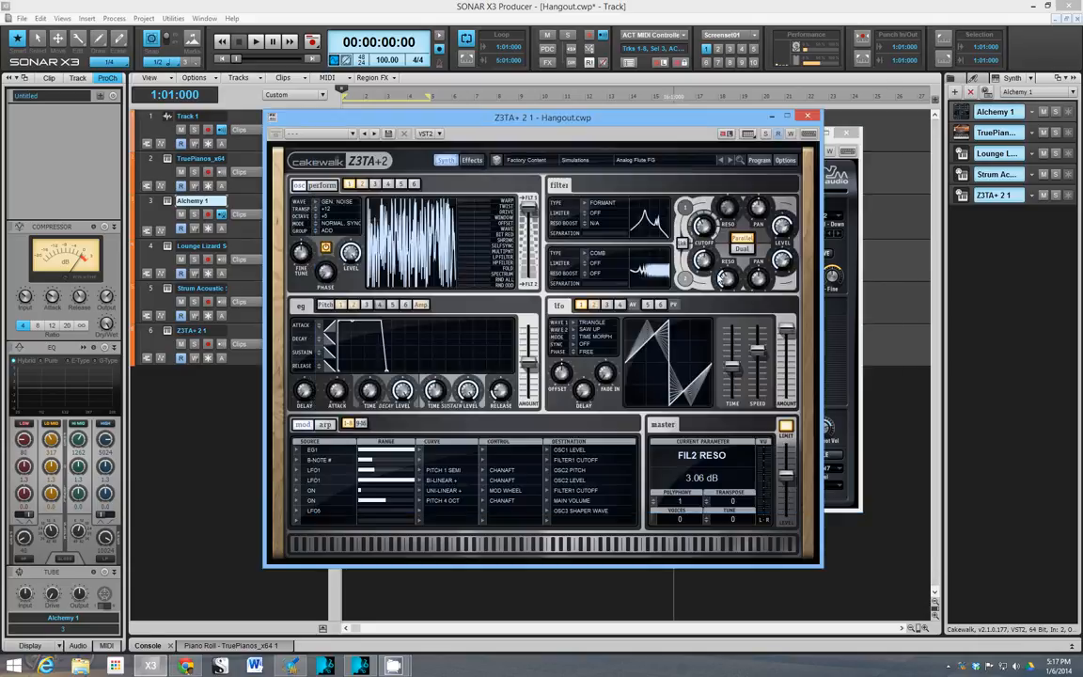
Step: Reorder two effect blocks in Z3TA+ 2's Effect Routing chain, then go back to the Synth page
left_click(472, 160)
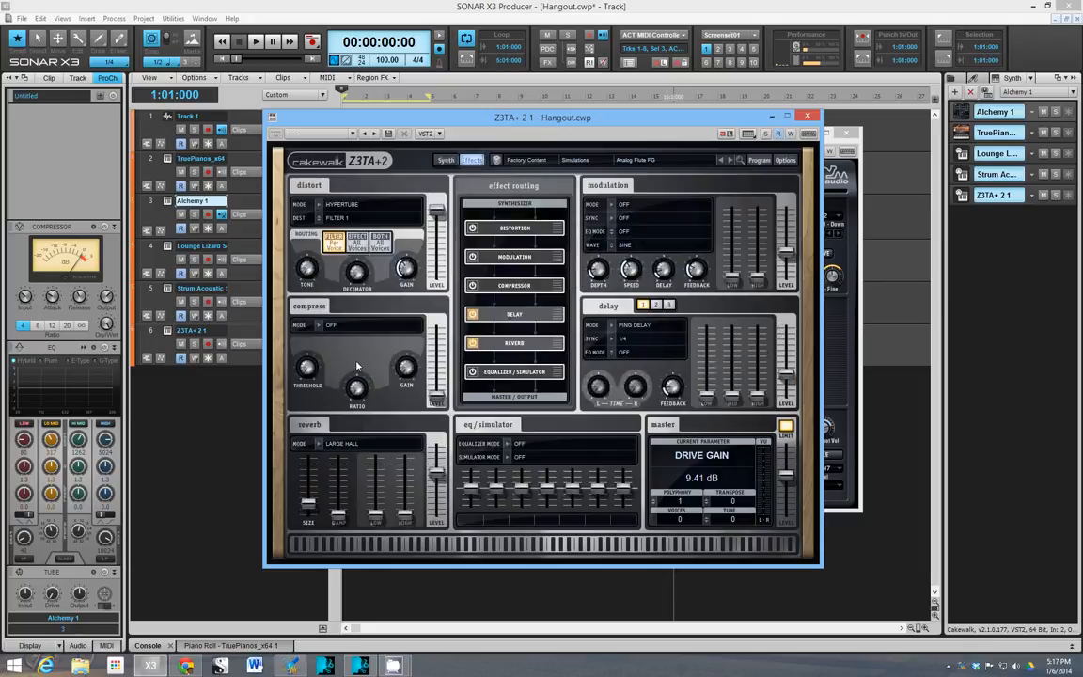
left_click(515, 255)
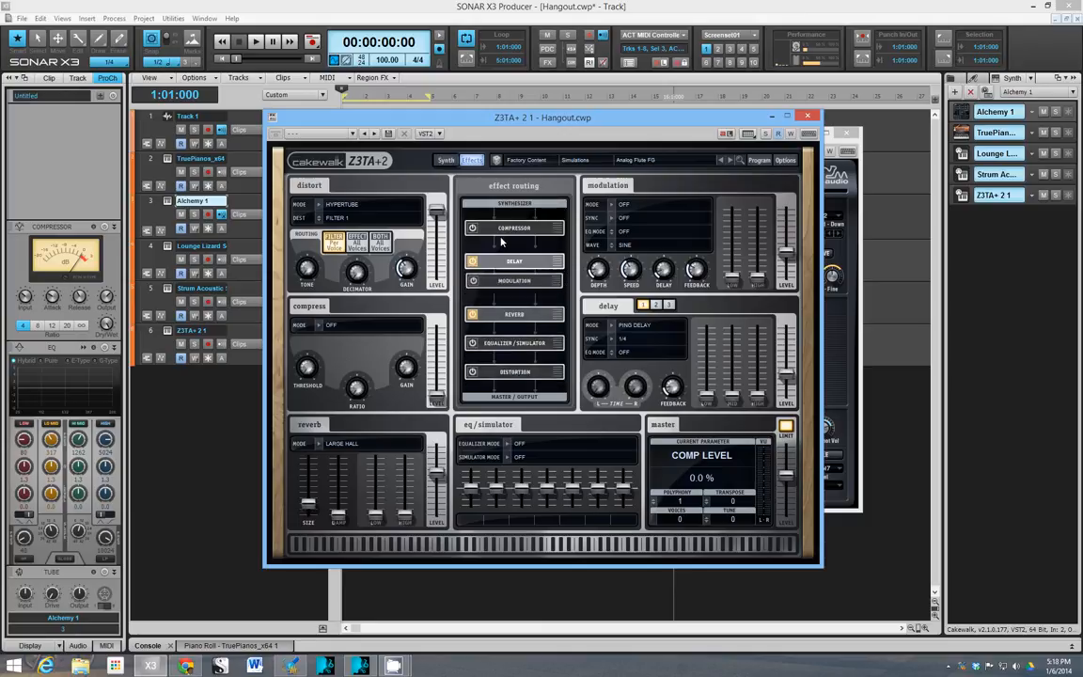
left_click(515, 228)
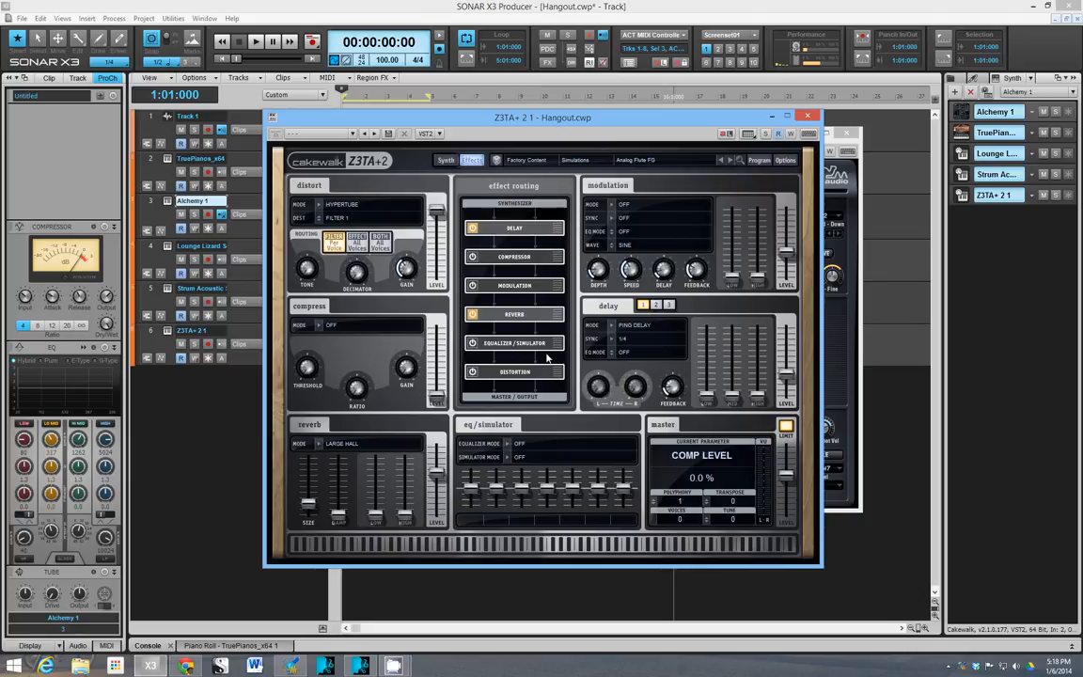
left_click(446, 160)
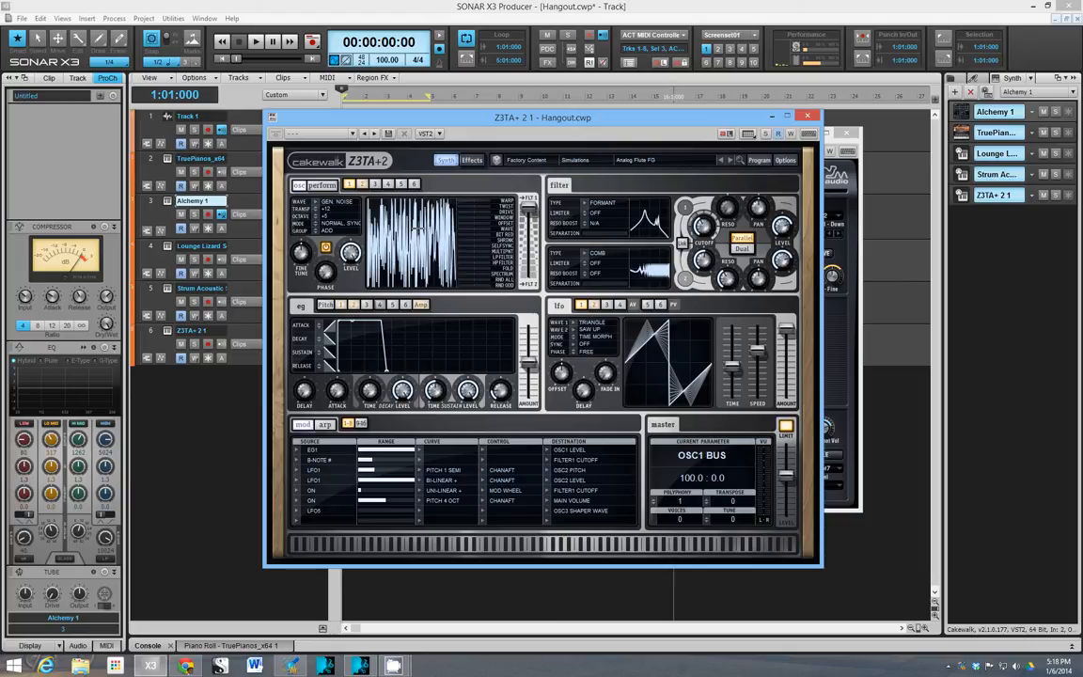
mouse_move(418, 229)
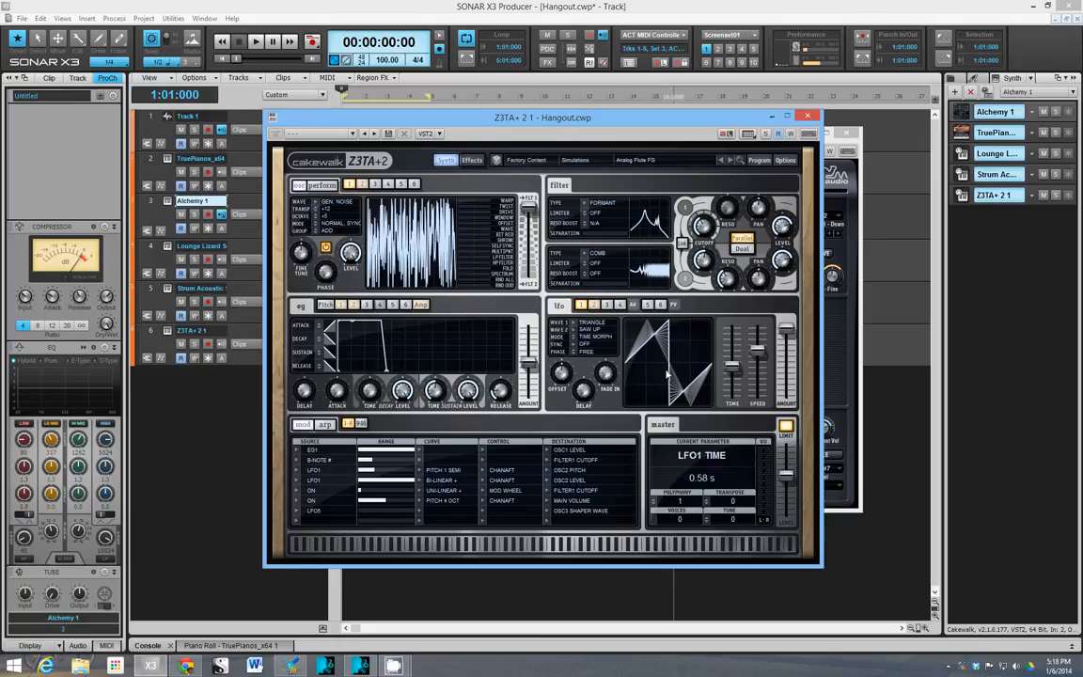
mouse_move(632, 425)
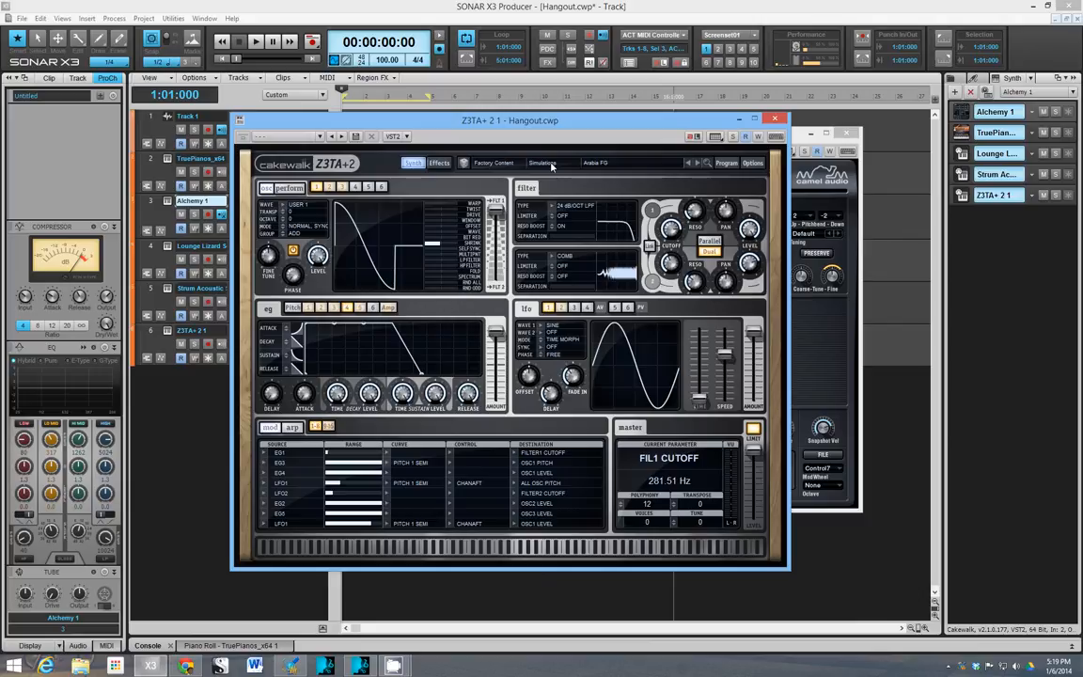
mouse_move(500, 256)
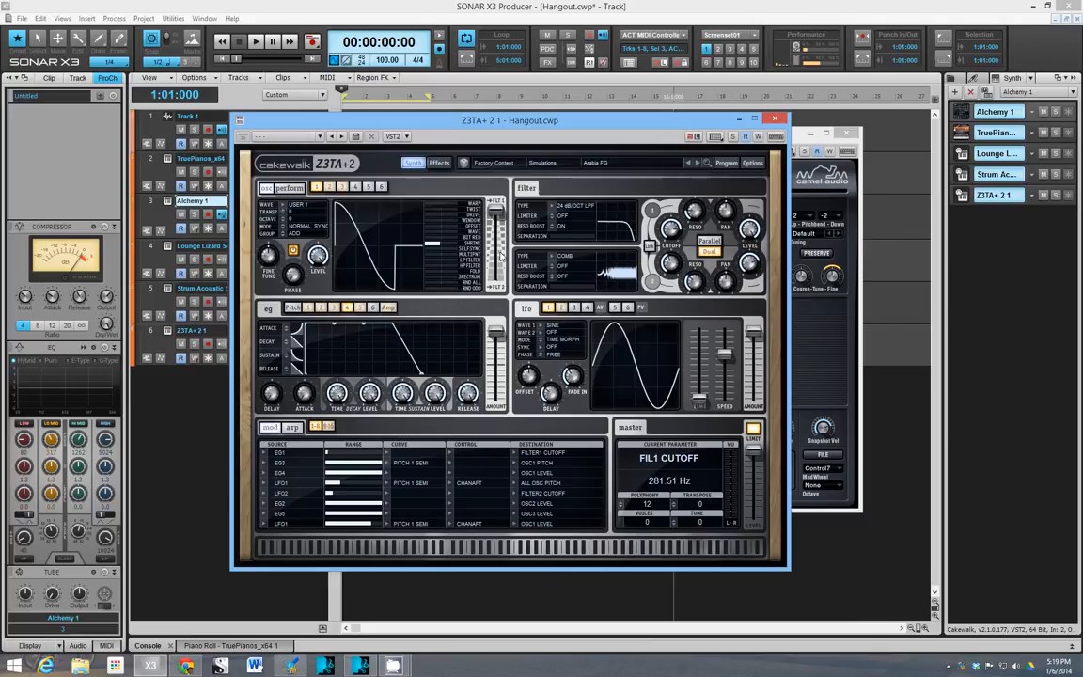
mouse_move(499, 186)
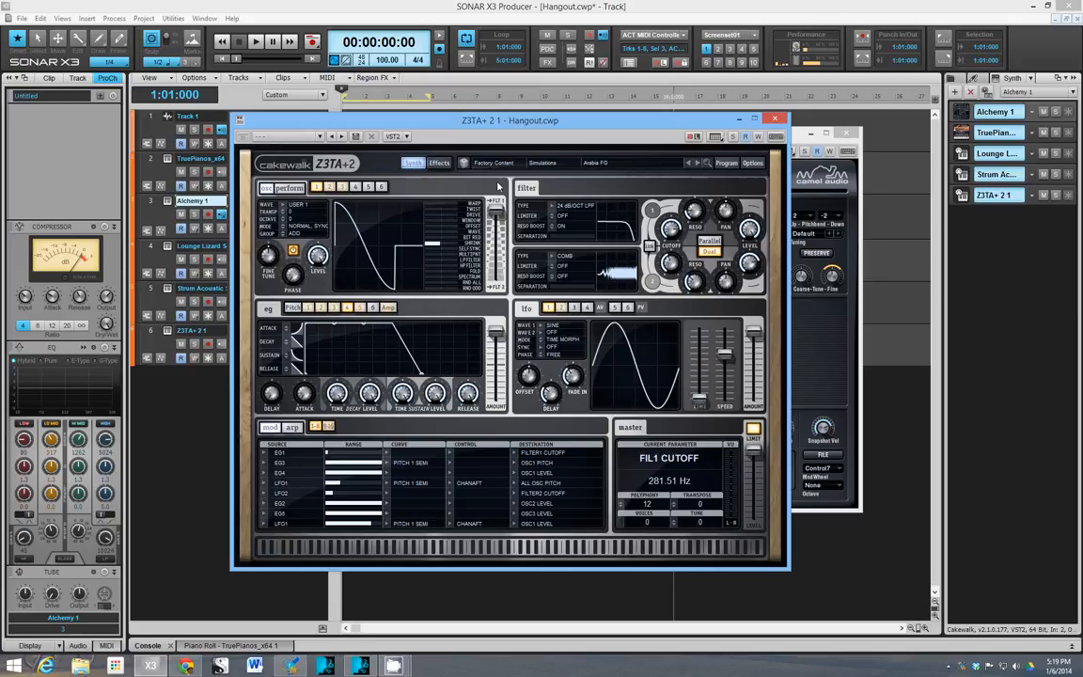